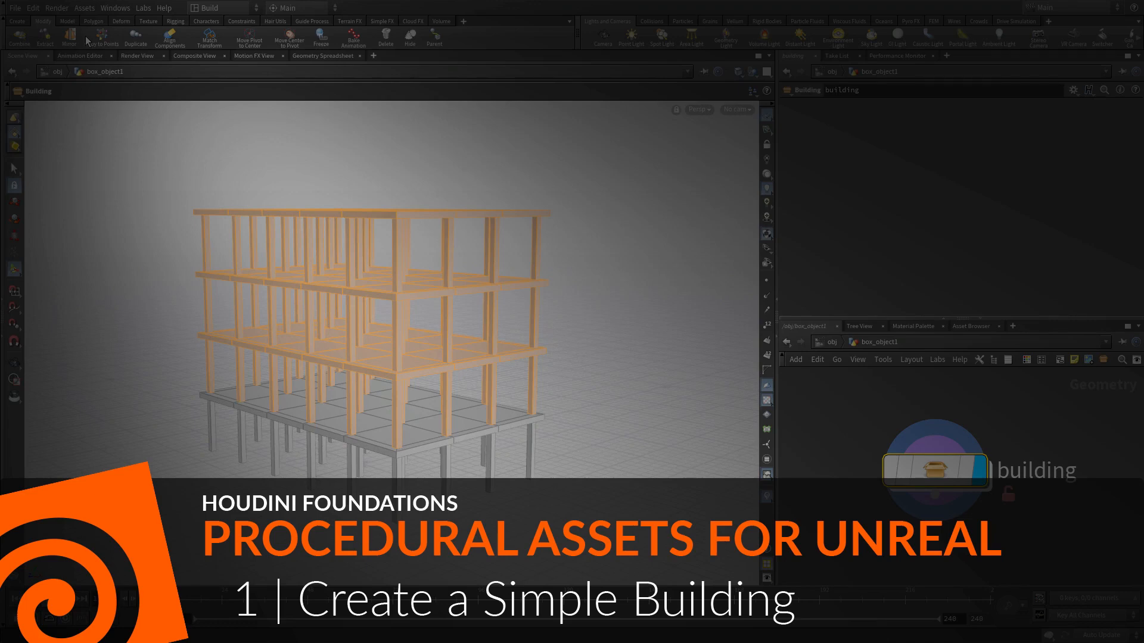
- Create a new project named hengine_lesson with the default folders as $JOB
click(14, 9)
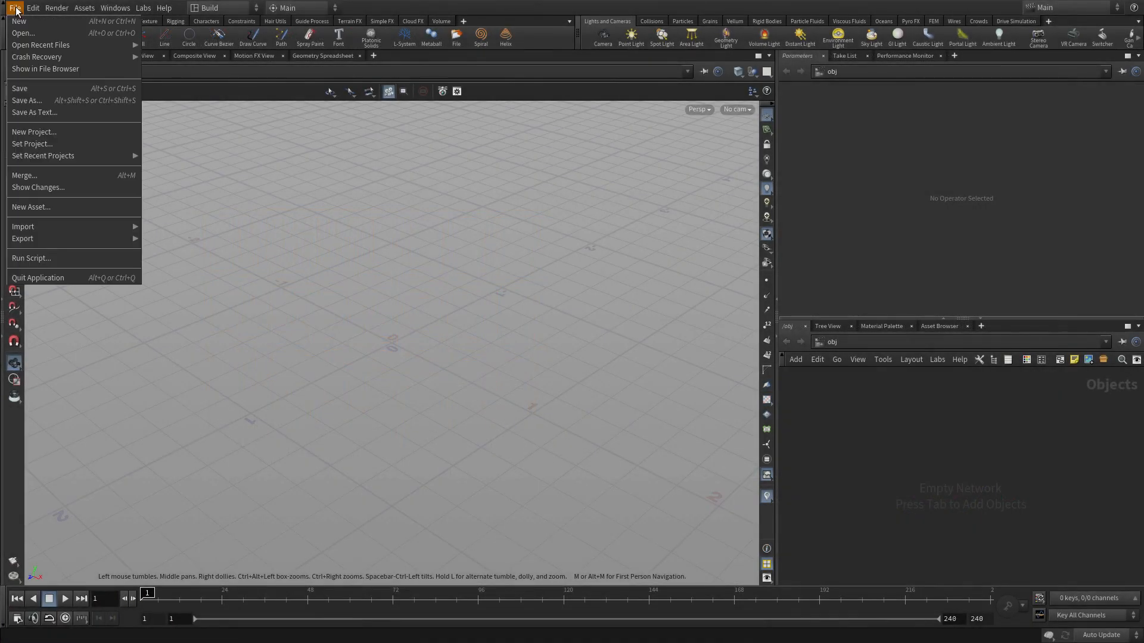
click(33, 132)
text(hengine_le)
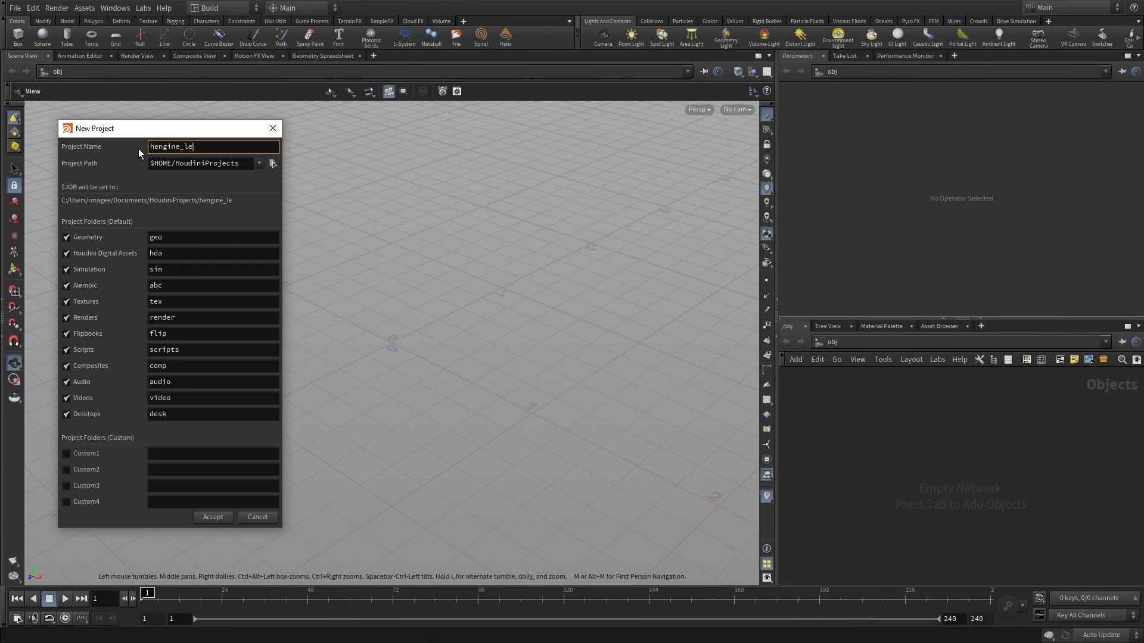
text(sson)
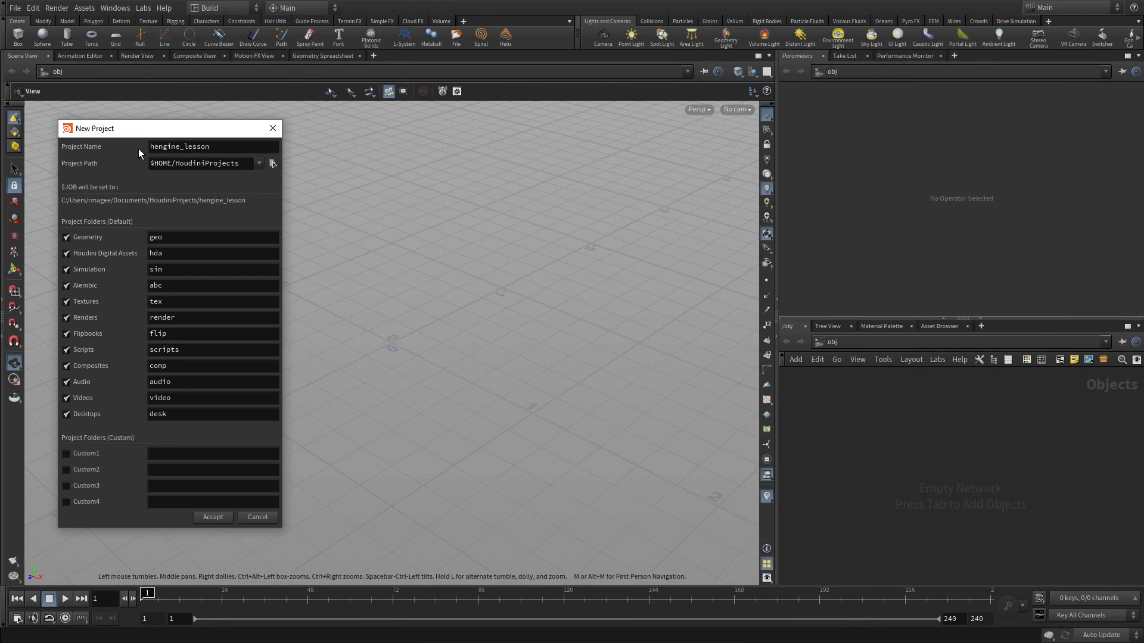
click(212, 516)
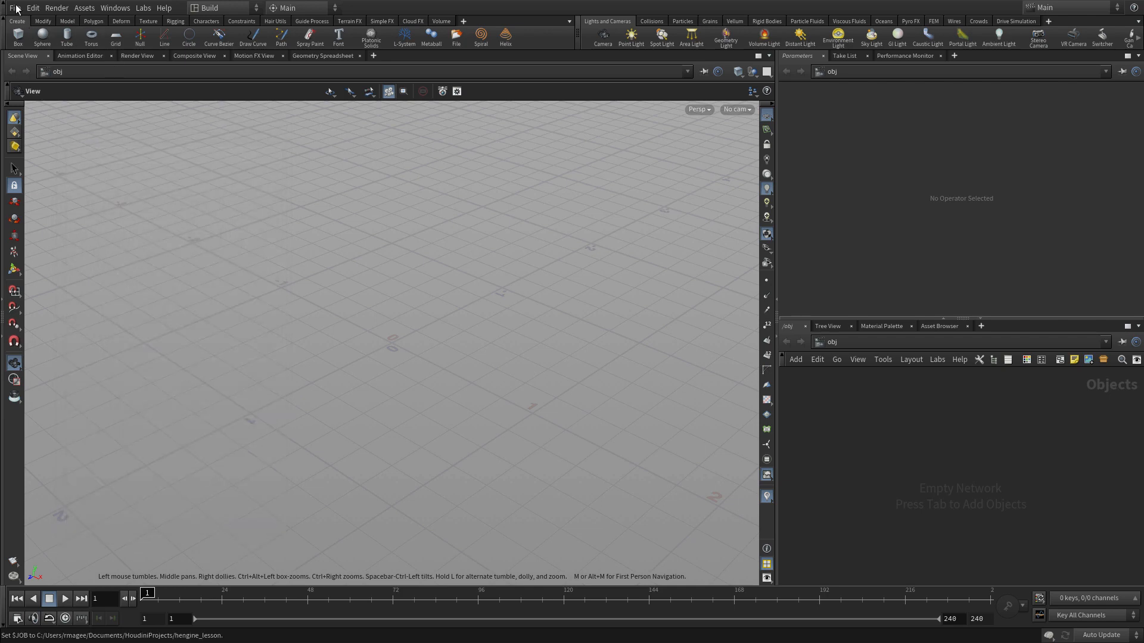
- Save the empty scene as hengine_01.hip in the $JOB folder
click(13, 7)
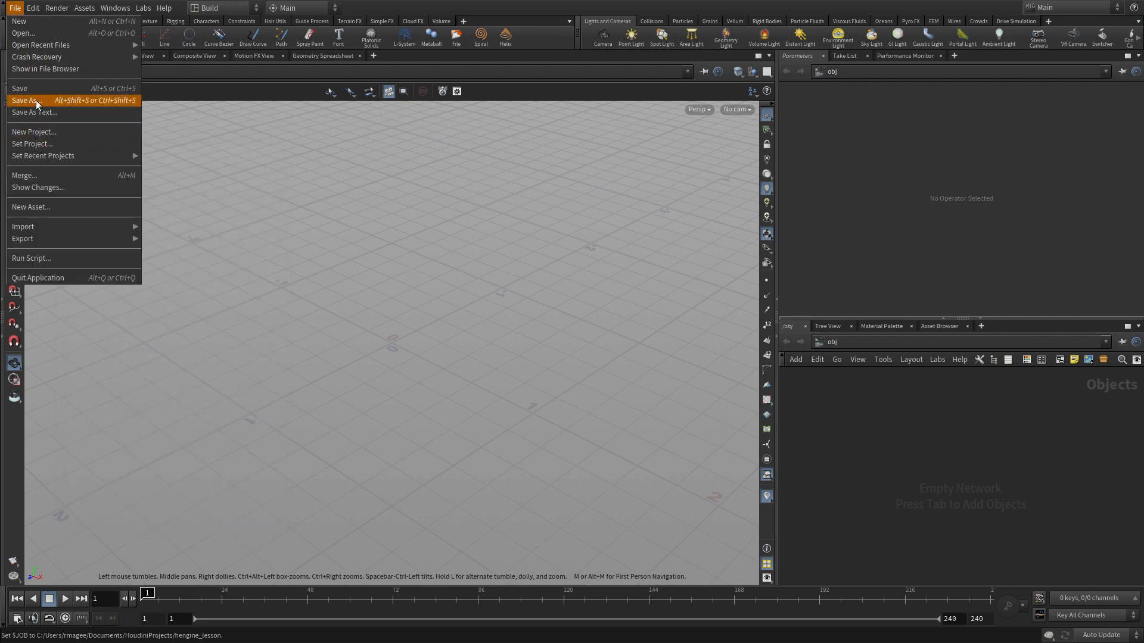
click(26, 100)
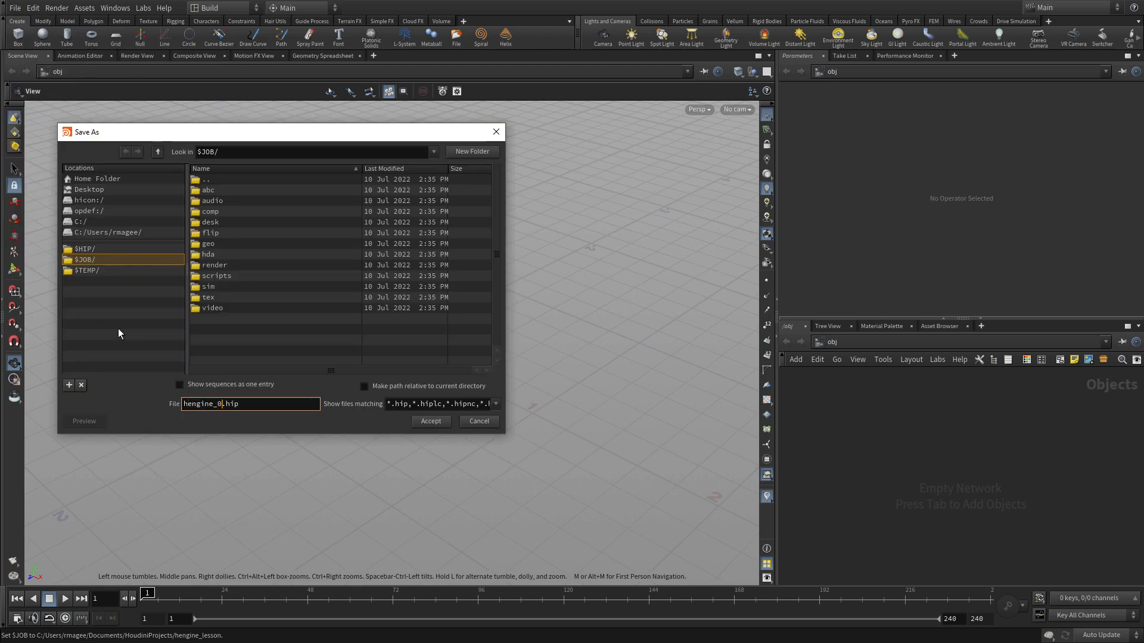
click(430, 421)
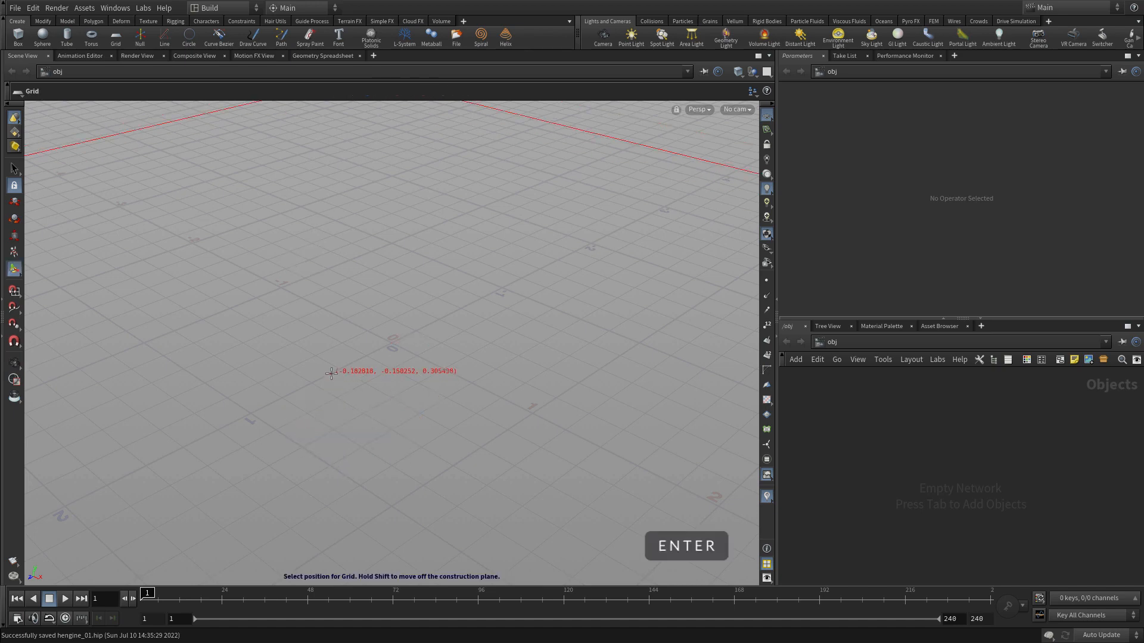
- Place a grid at the origin sized 5 by 3 with 4 rows and 6 columns
click(684, 546)
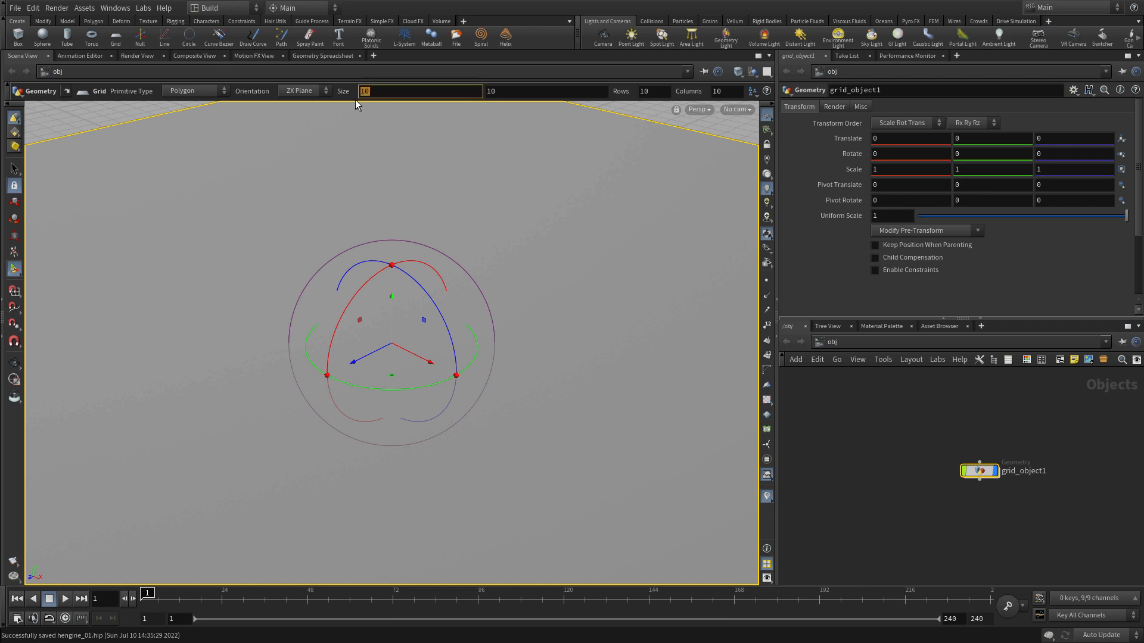
text(5)
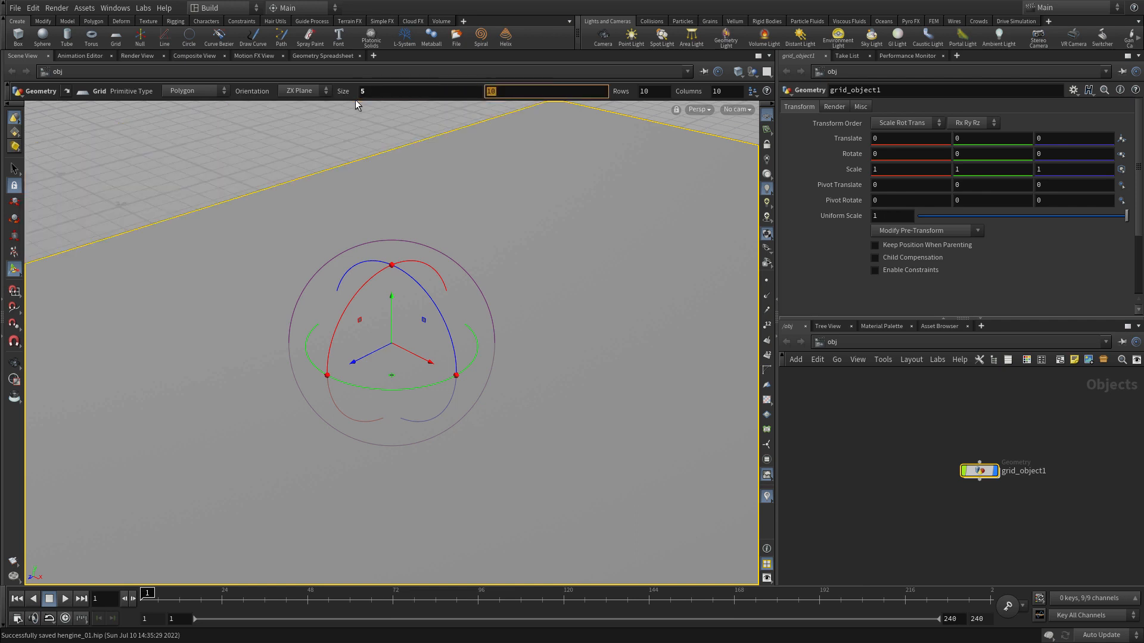
text(3)
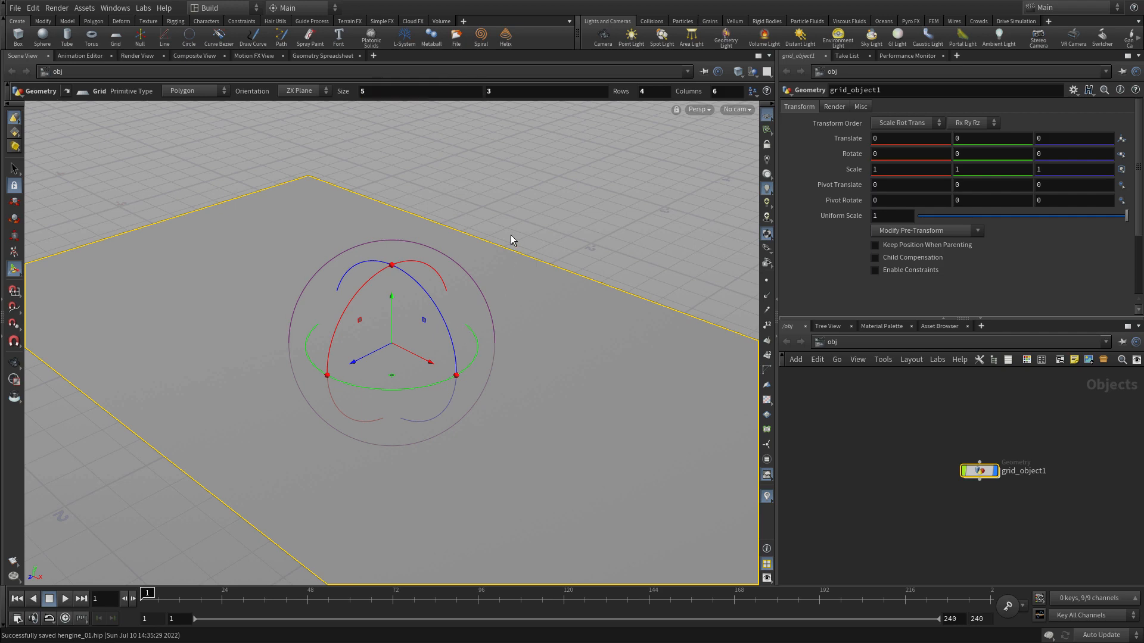
key(v)
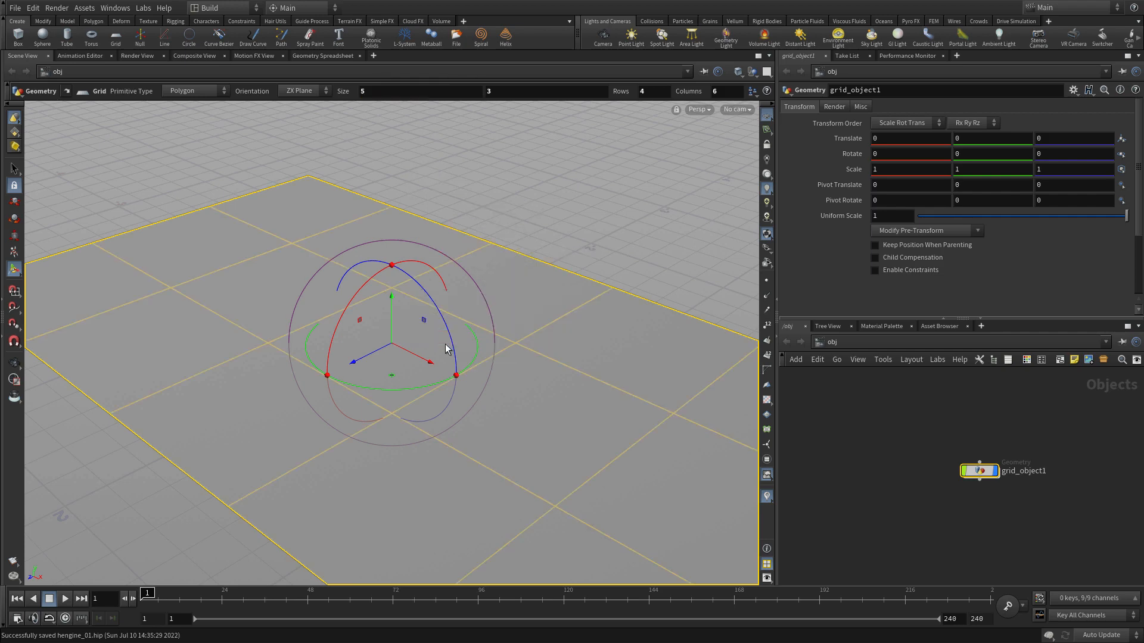
mouse_move(561, 227)
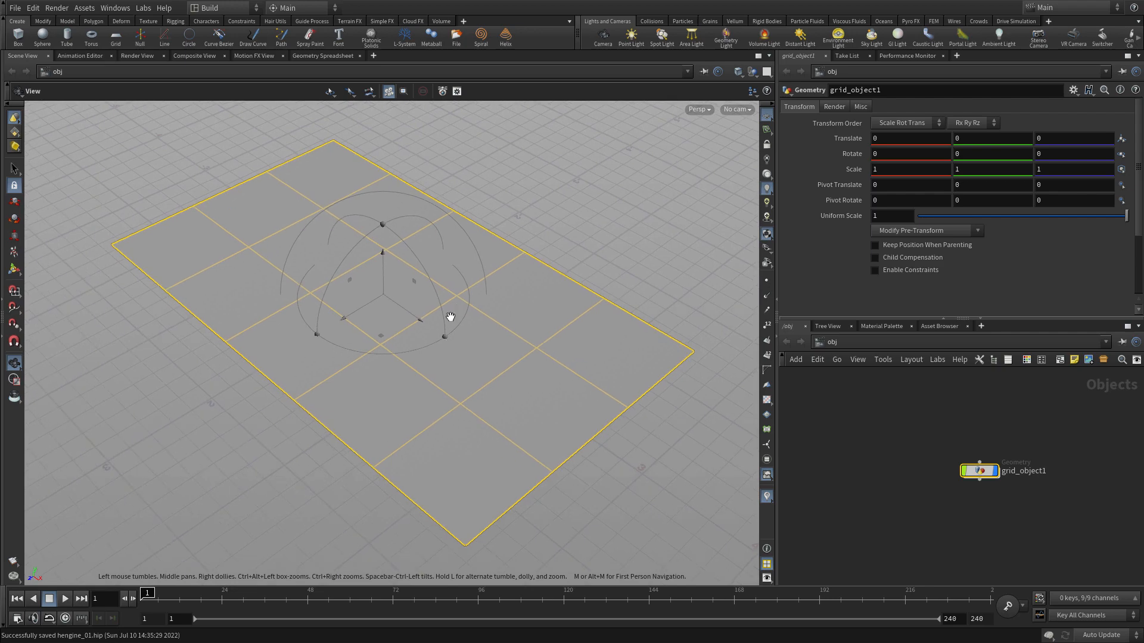
drag(450, 317, 470, 309)
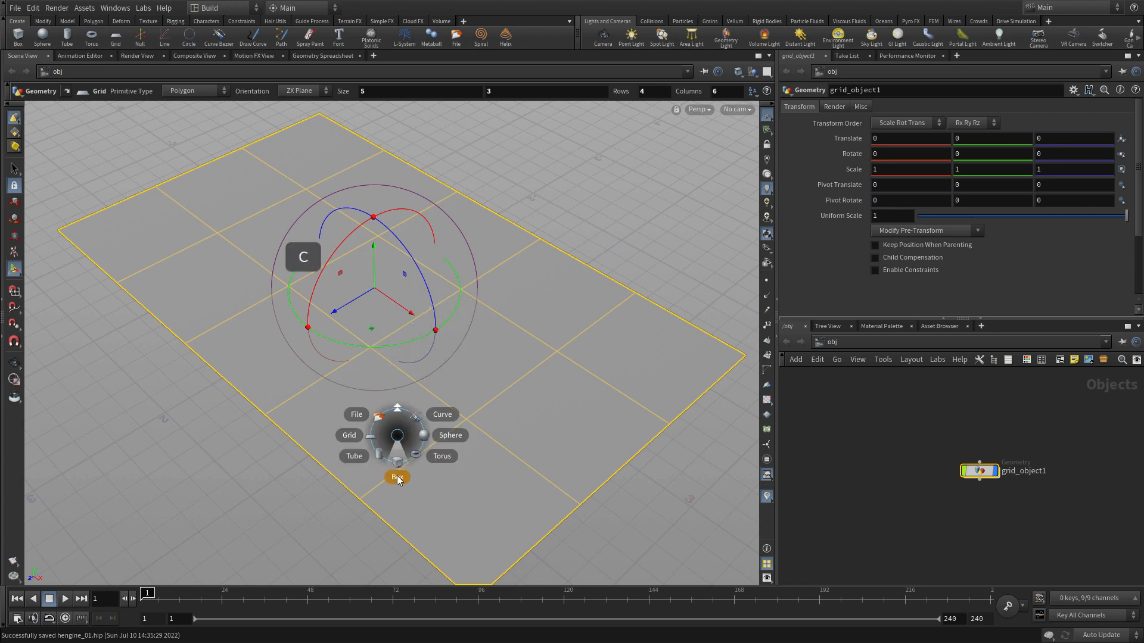
- Create a box object, size its node 0.1 by 1 by 0.1 and rename it column
click(396, 476)
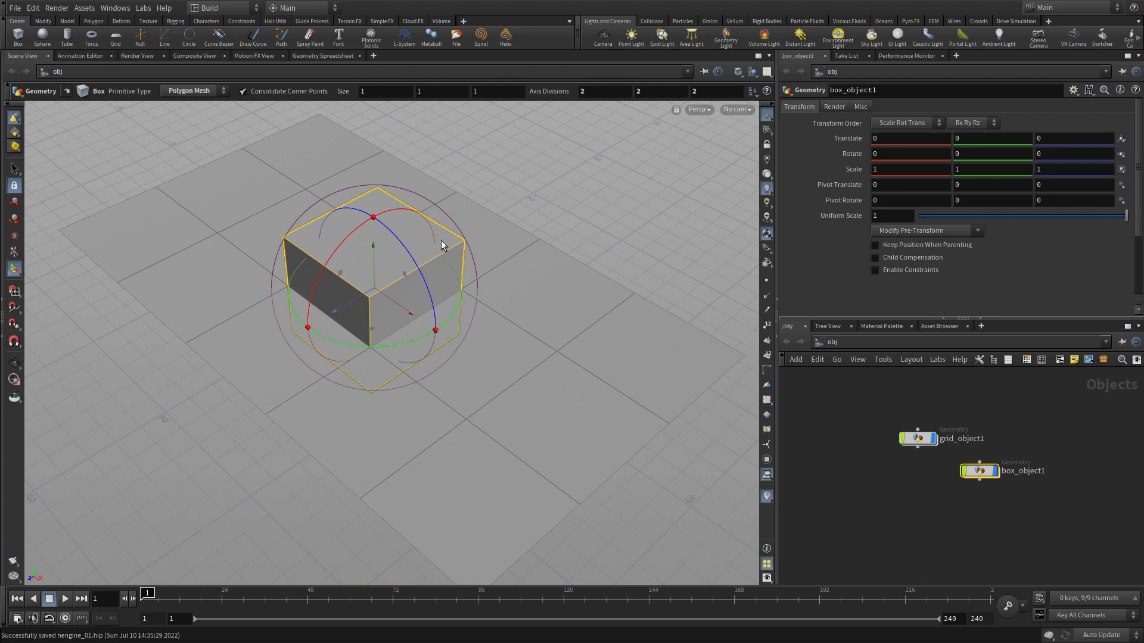
mouse_move(962, 489)
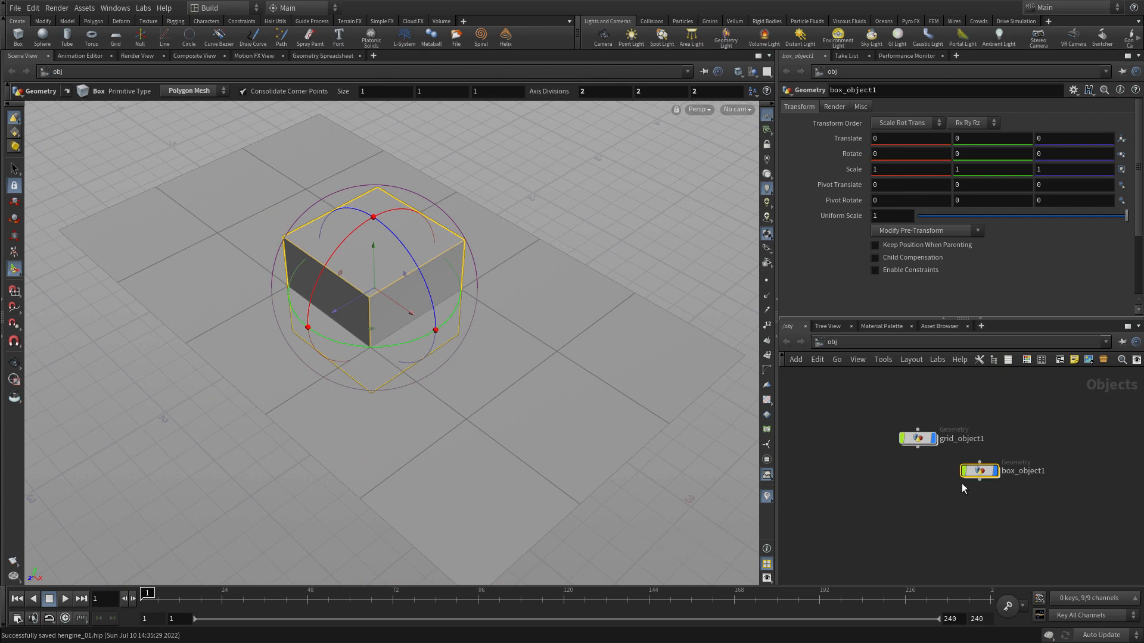
double_click(979, 471)
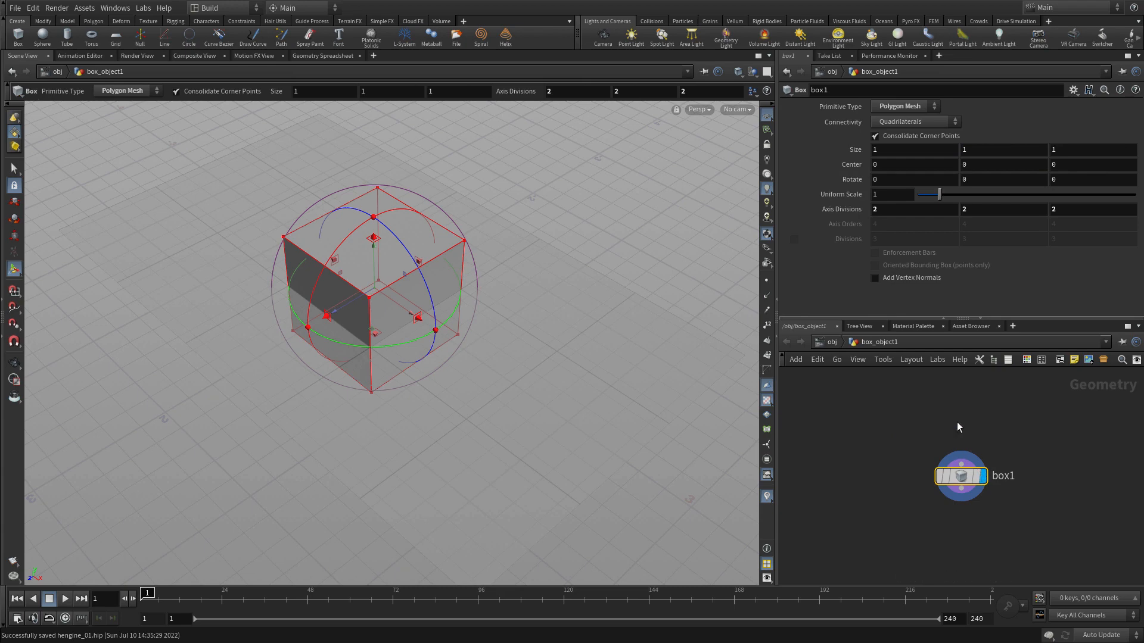
click(914, 150)
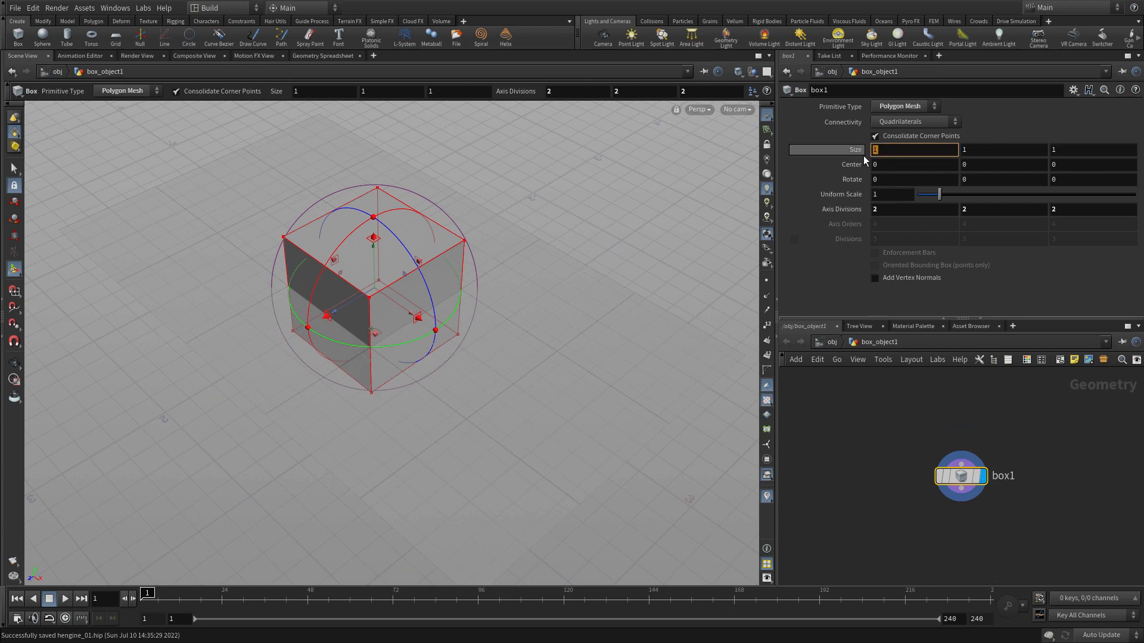
text(0.1)
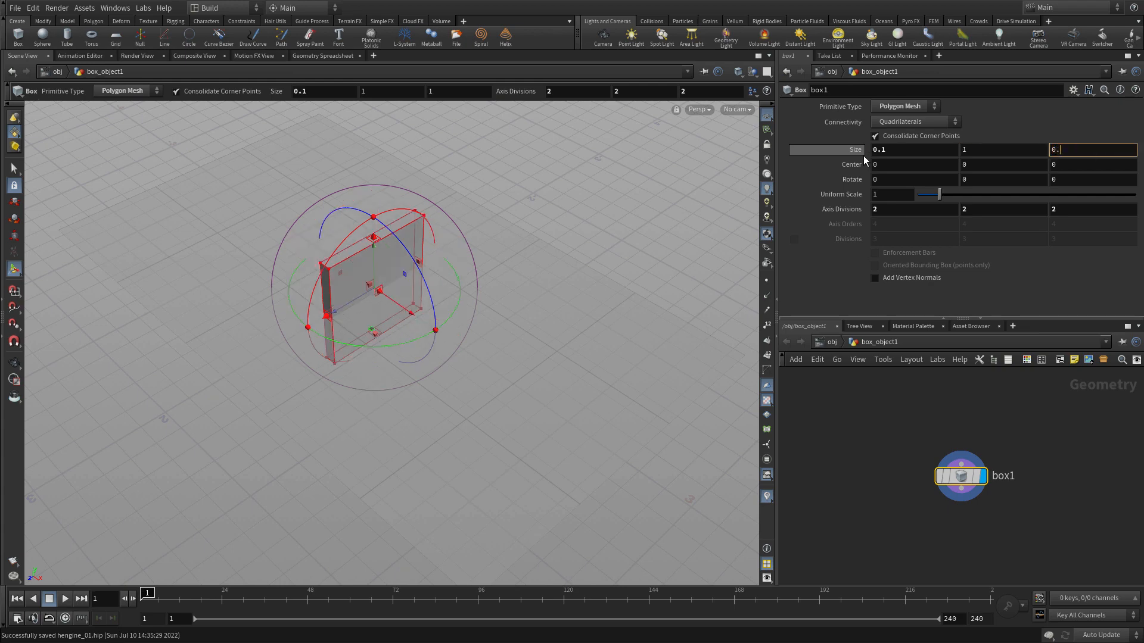
text(0.1)
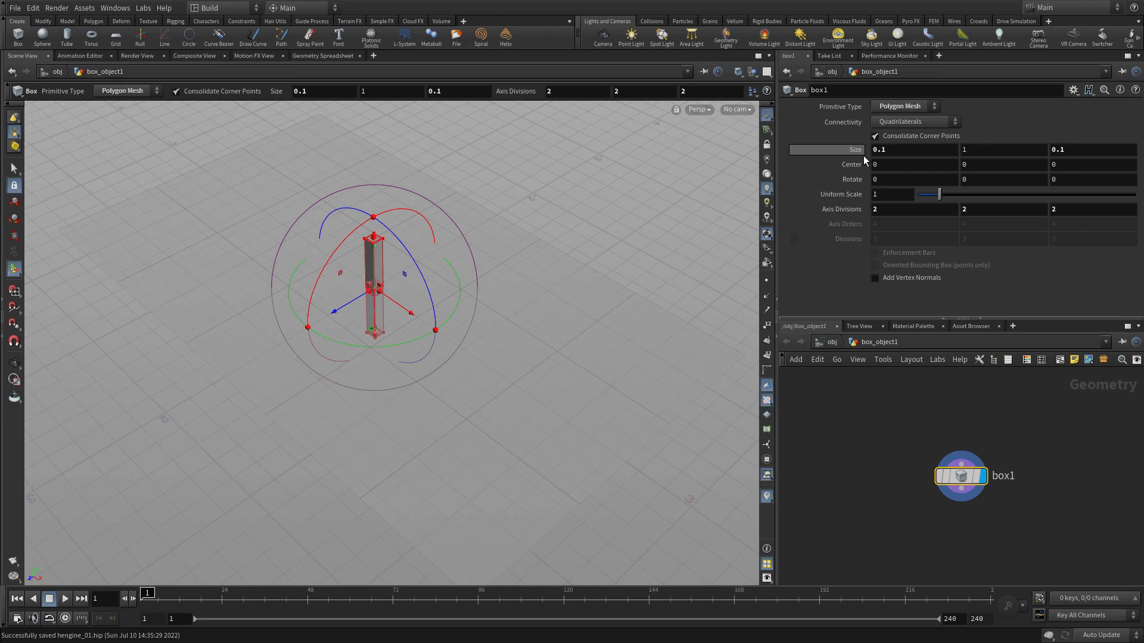
double_click(1003, 476)
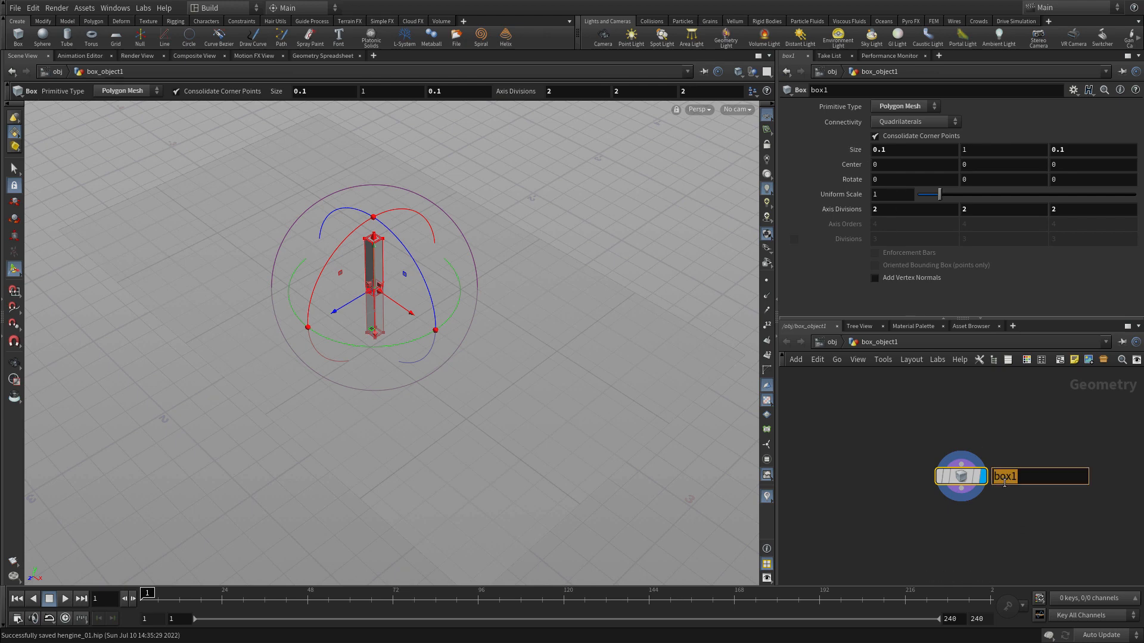
text(column)
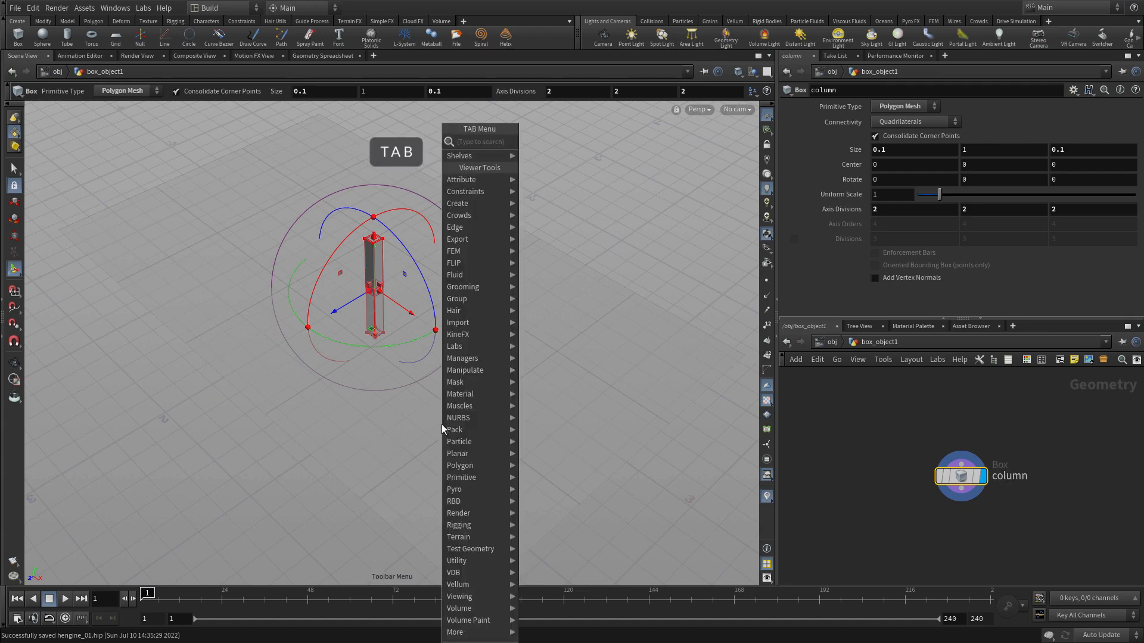
- Add a Match Size after column with Justify Y Min so its base rests on the ground
text(match)
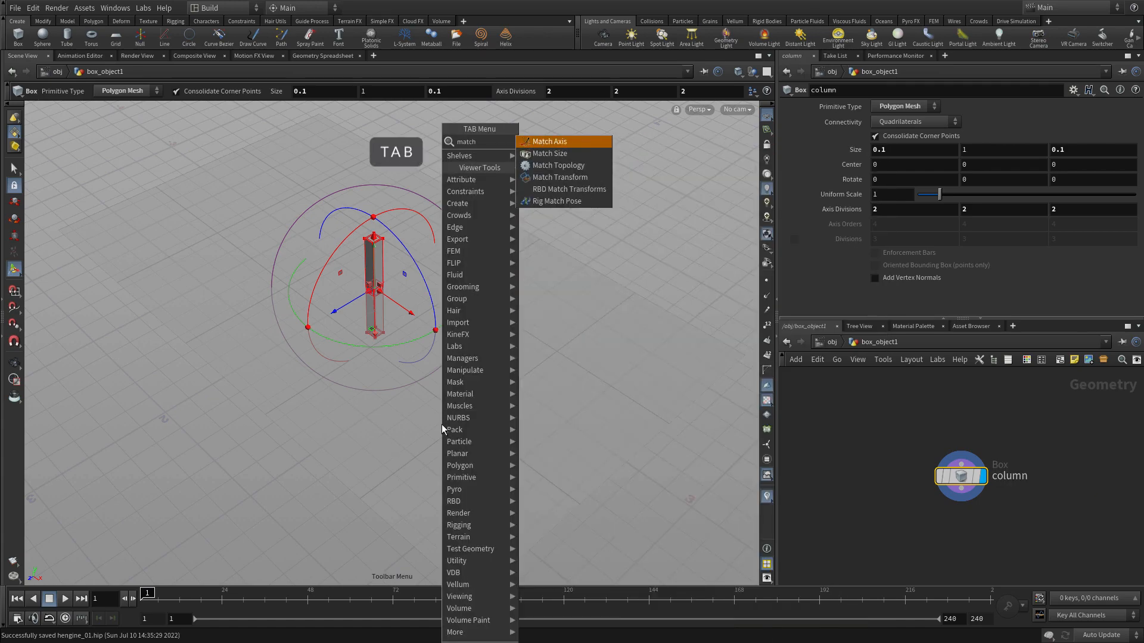
click(552, 154)
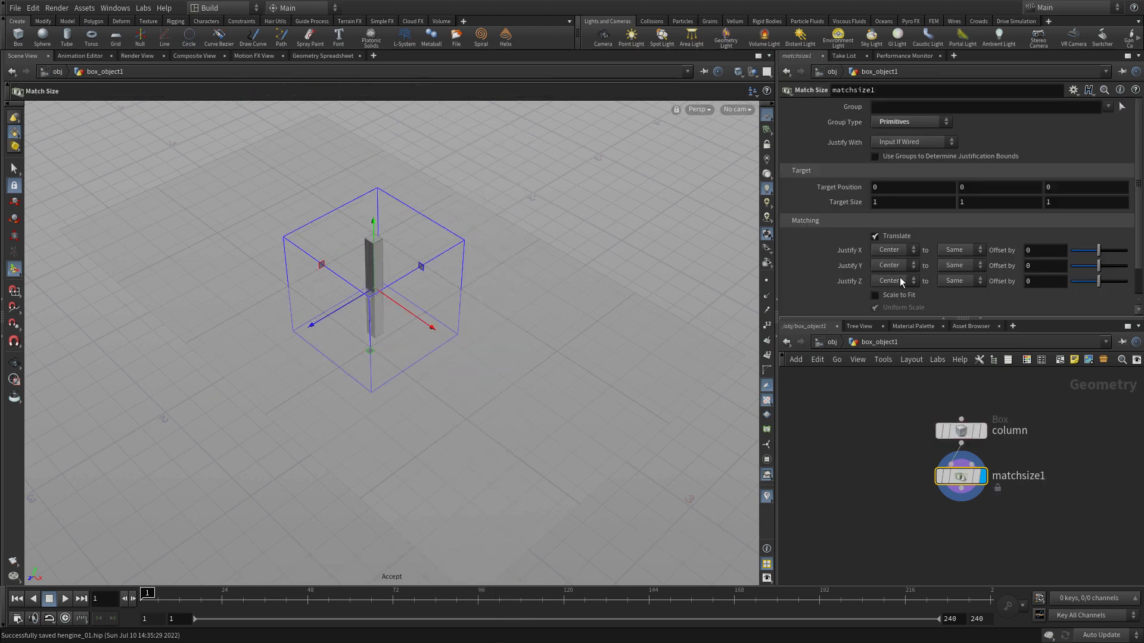
click(887, 265)
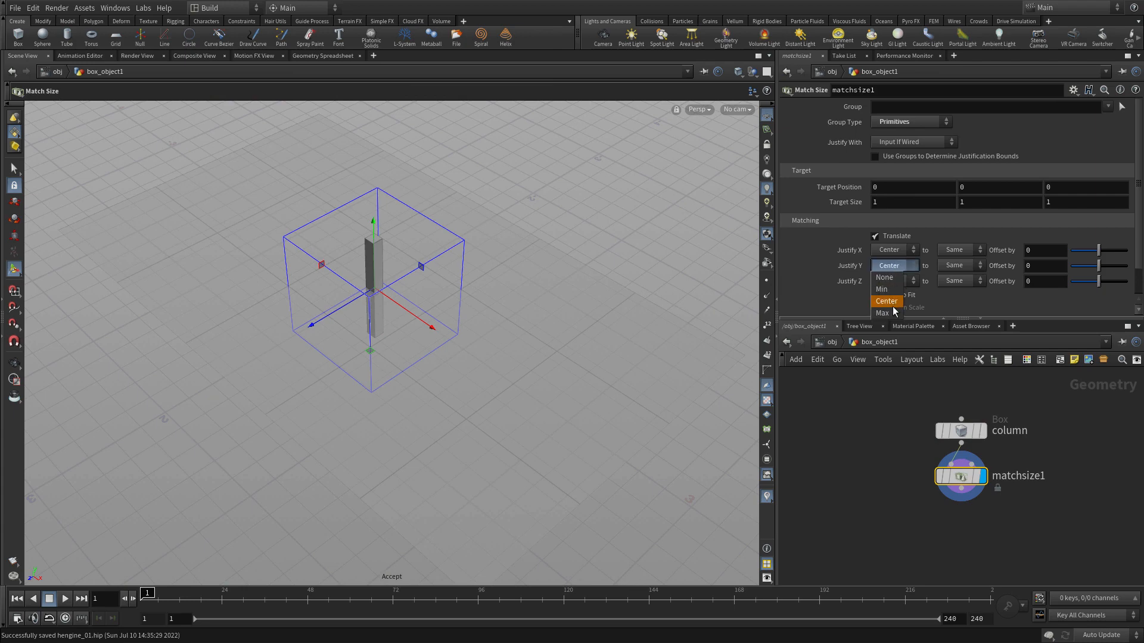
click(882, 289)
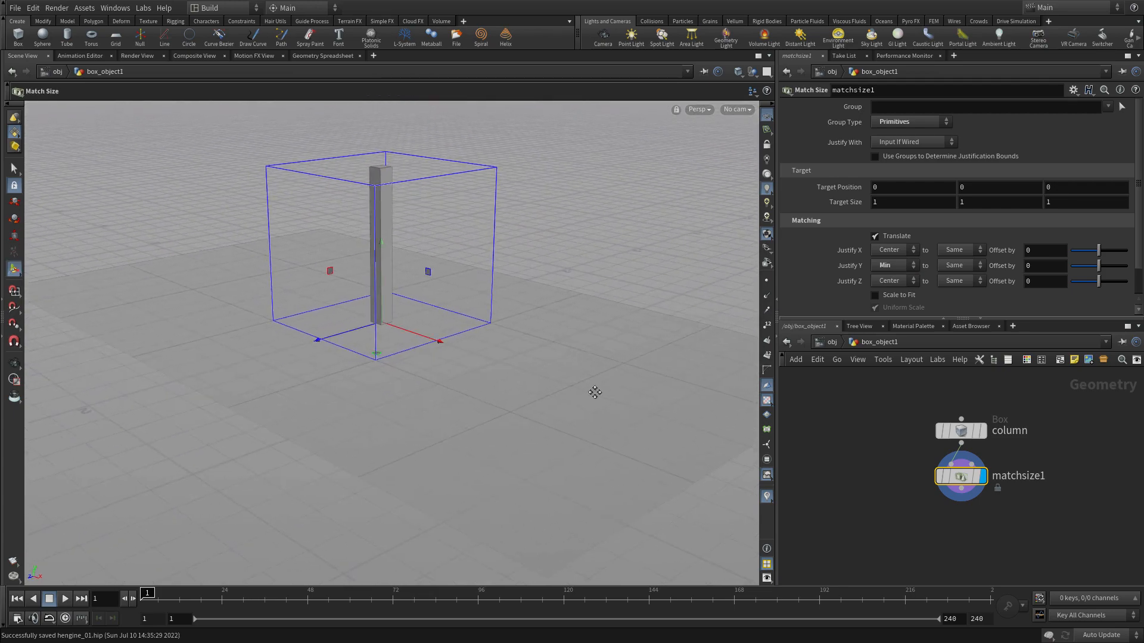
mouse_move(736, 404)
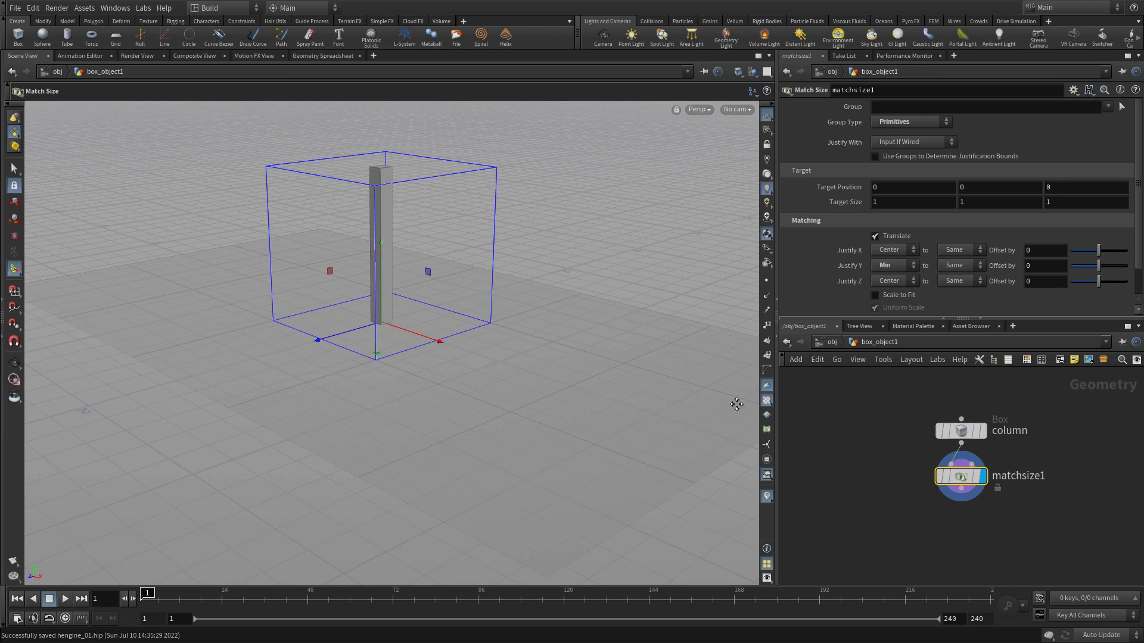
mouse_move(836, 349)
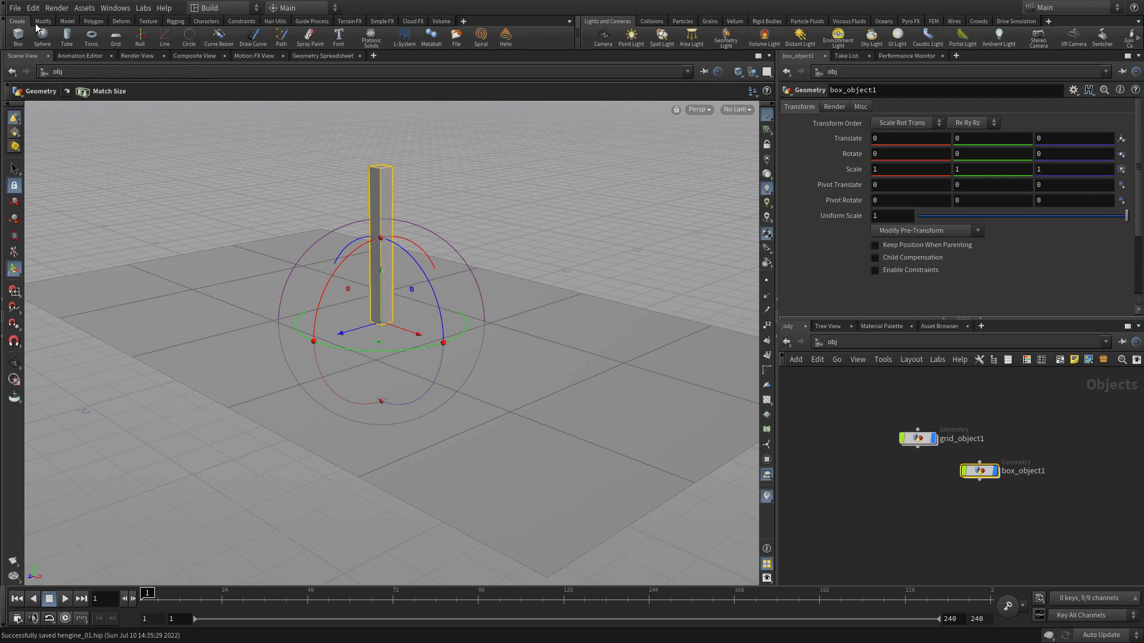
- Copy the column to the grid points, unchecking implicit target point normals so all 24 stand upright
click(42, 20)
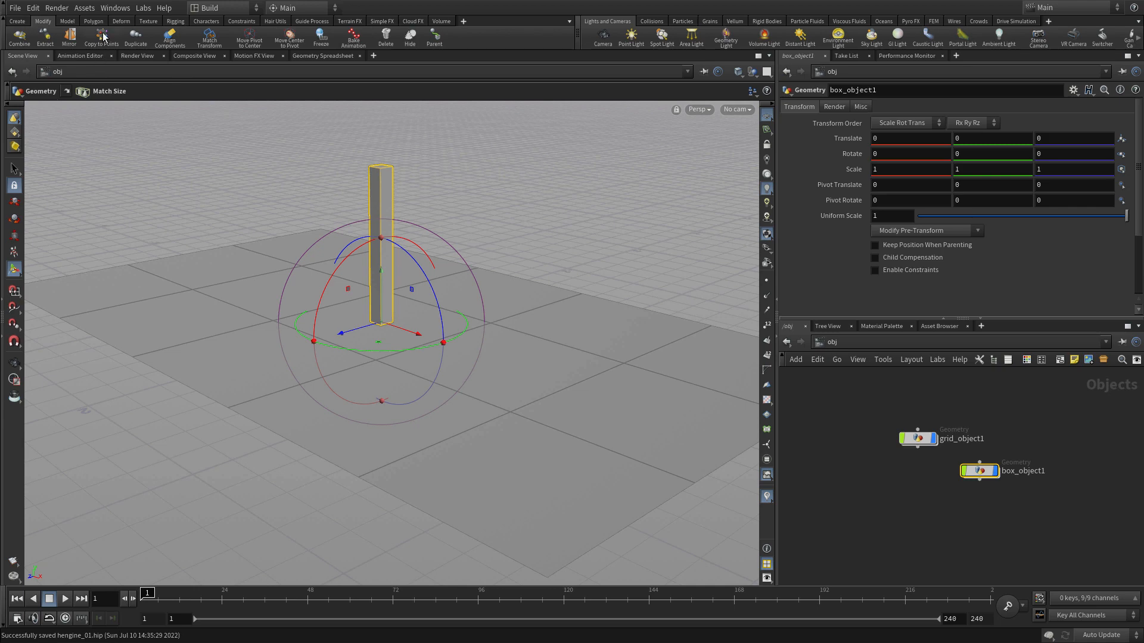
click(100, 37)
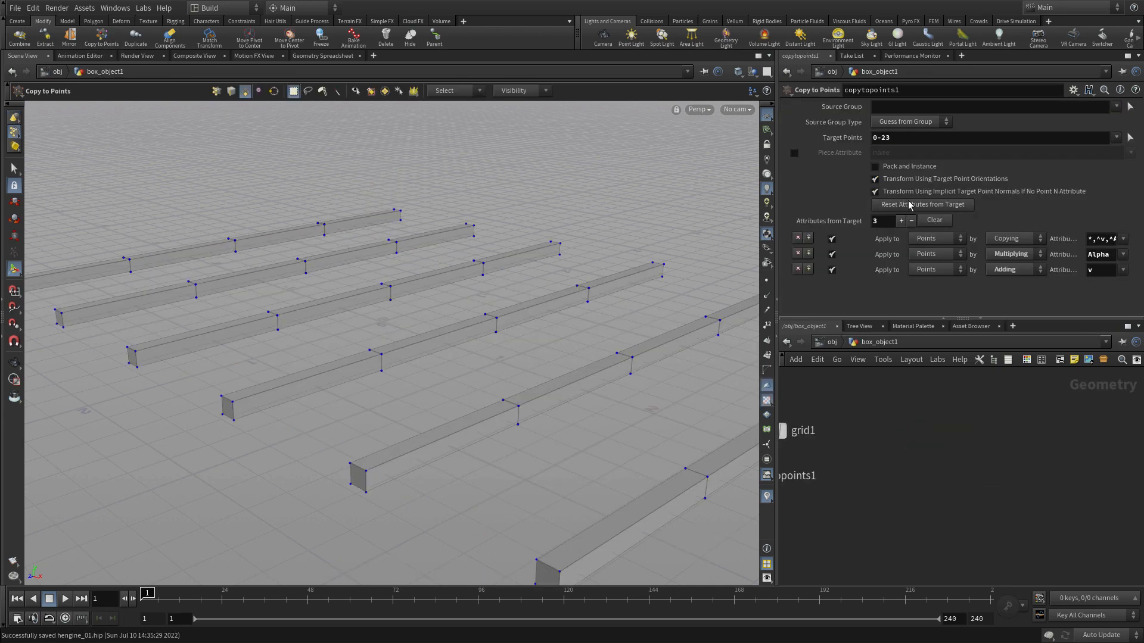
click(874, 191)
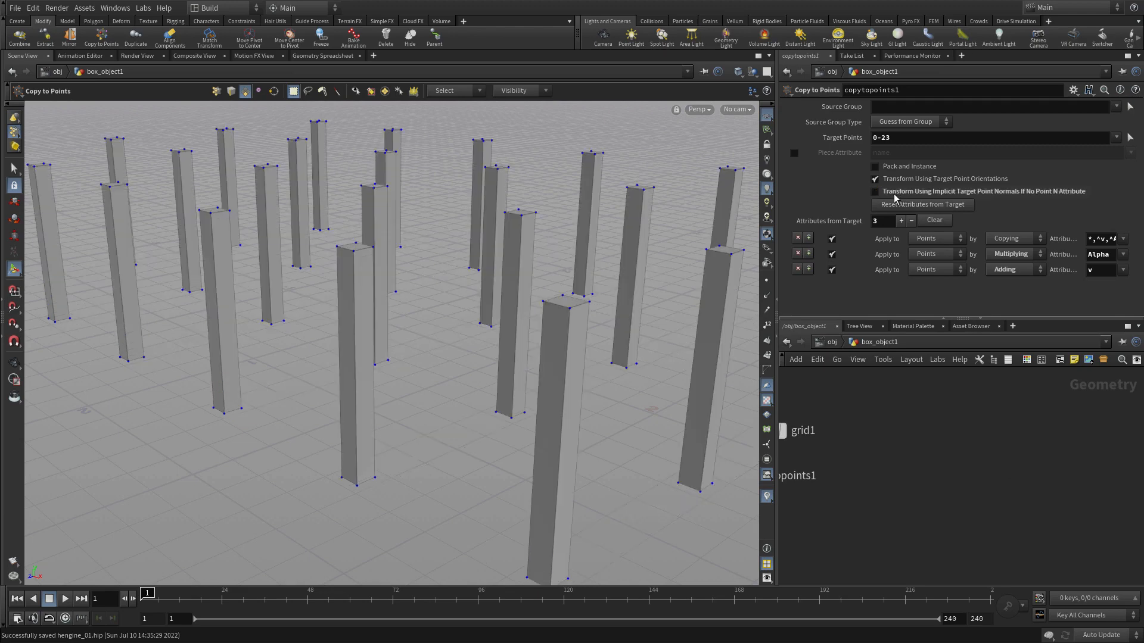
click(989, 137)
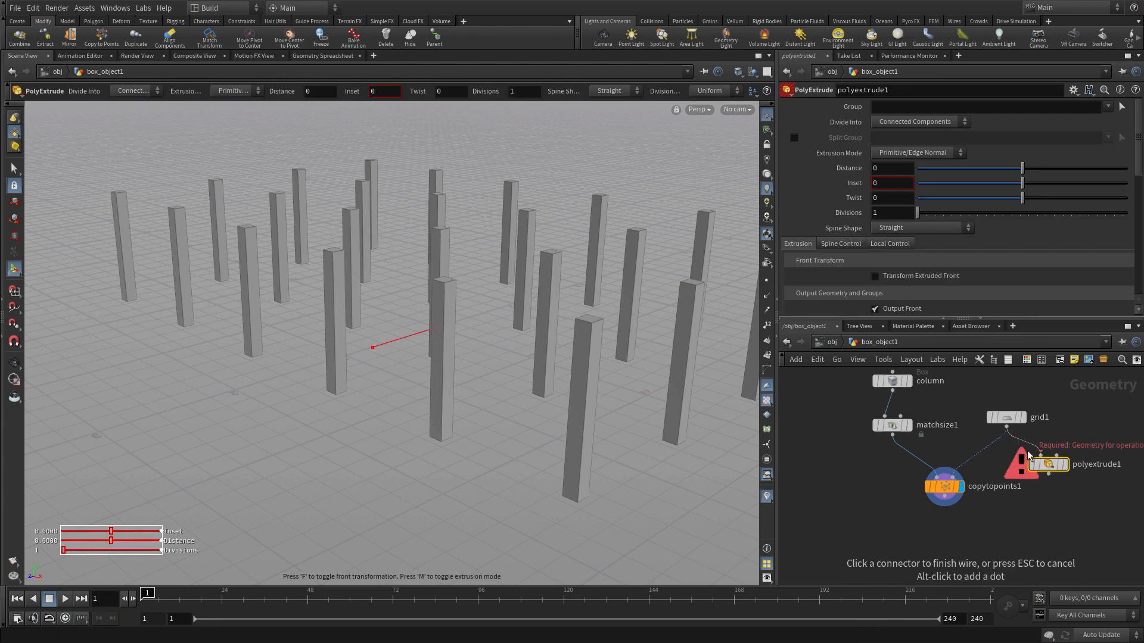
- Extrude grid1 into a slab with Distance 0.1 and Output Back enabled
click(1048, 464)
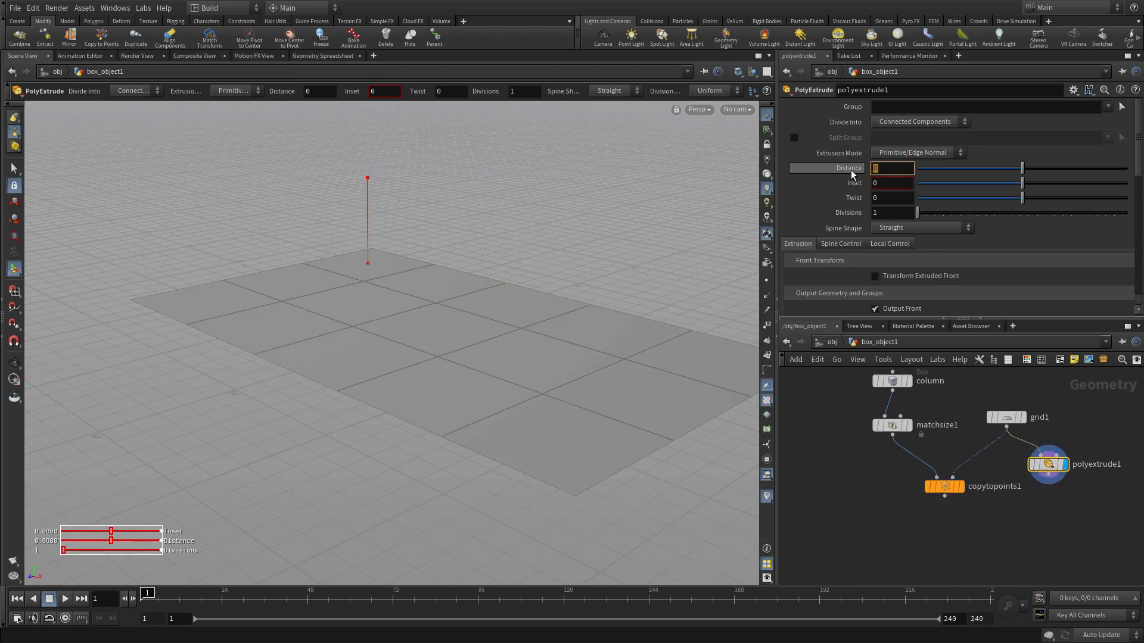
text(0.1)
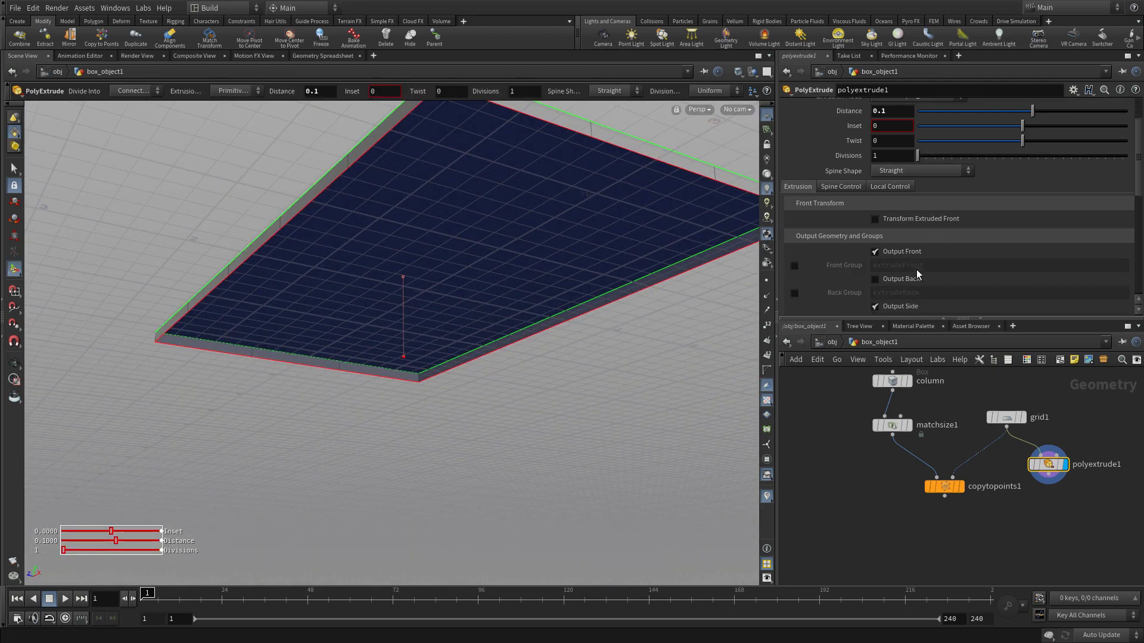
click(875, 279)
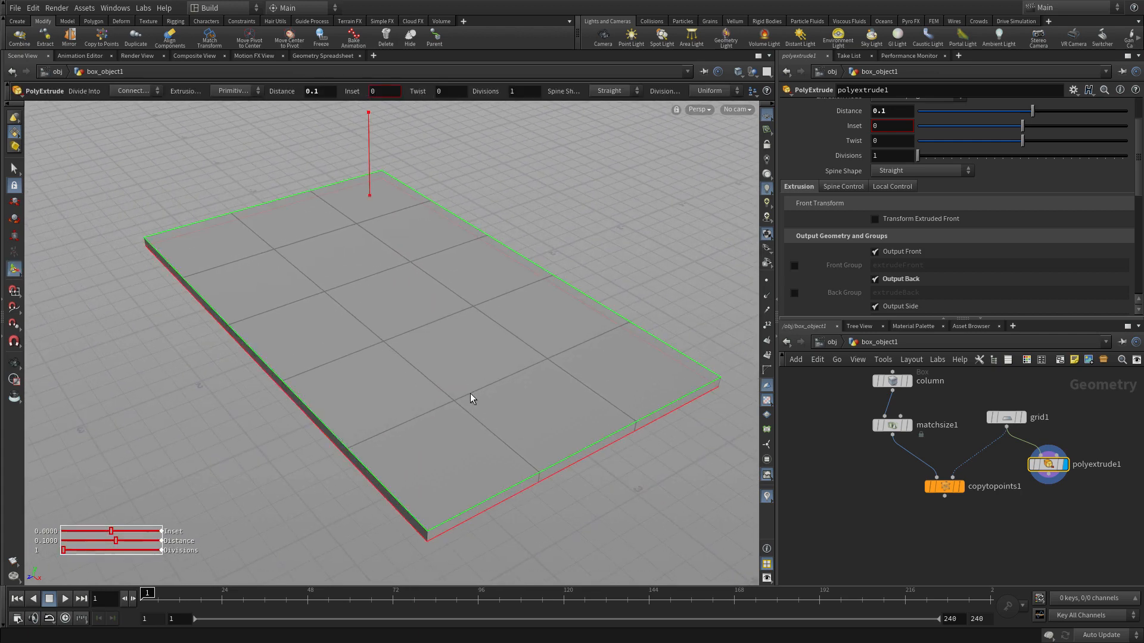
mouse_move(986, 467)
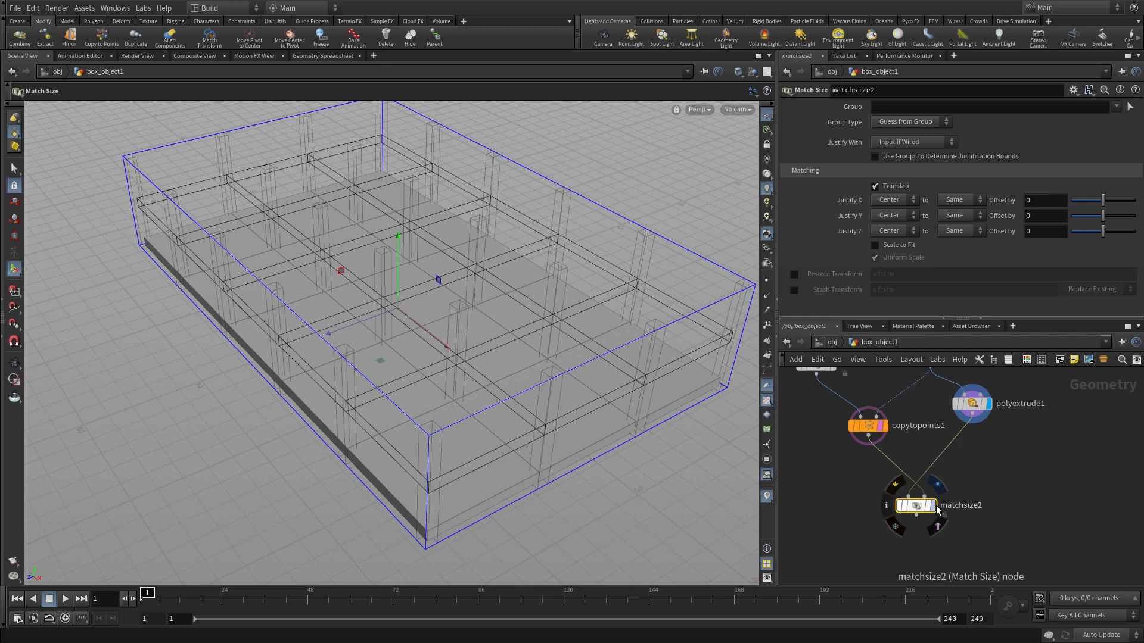
- Match the slab to the columns with Justify Y Max so it sits at their top
click(896, 506)
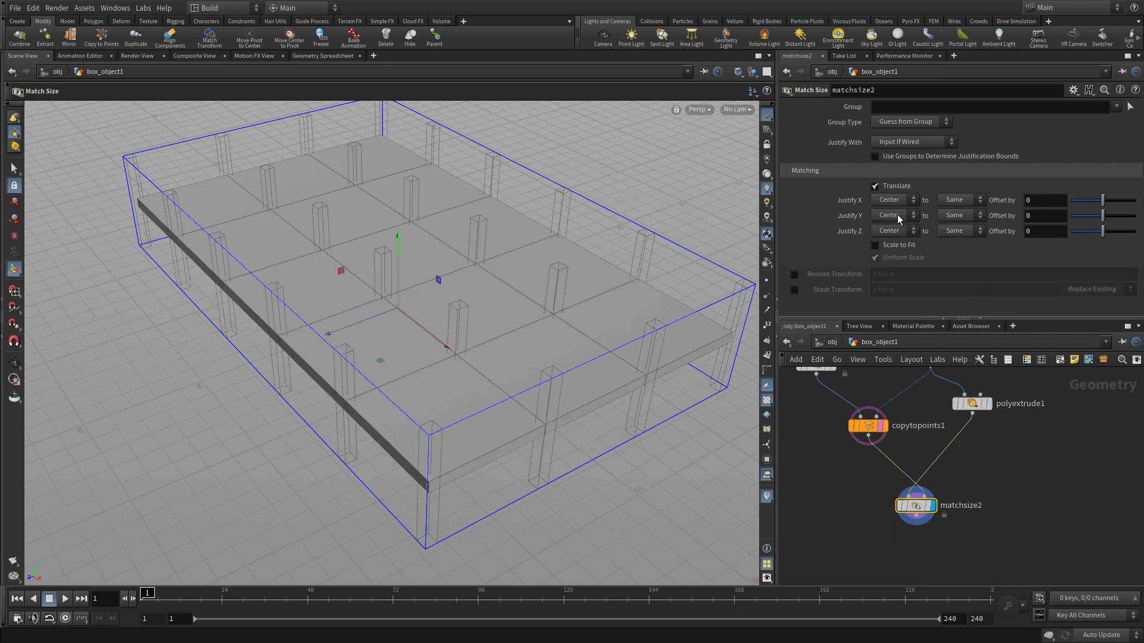
click(889, 216)
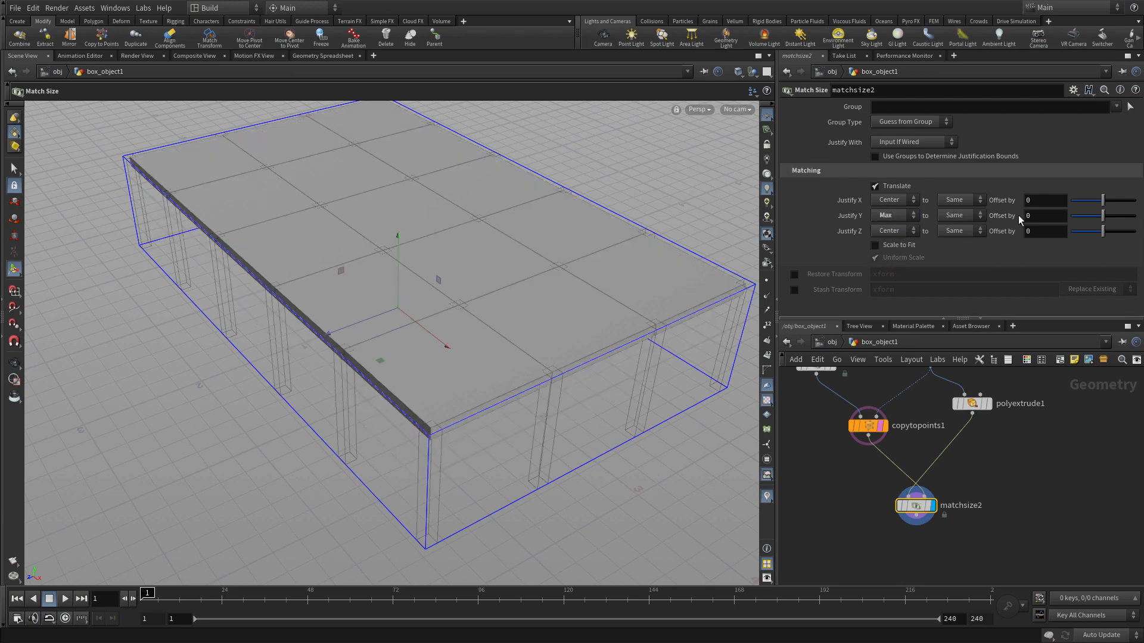
click(1045, 216)
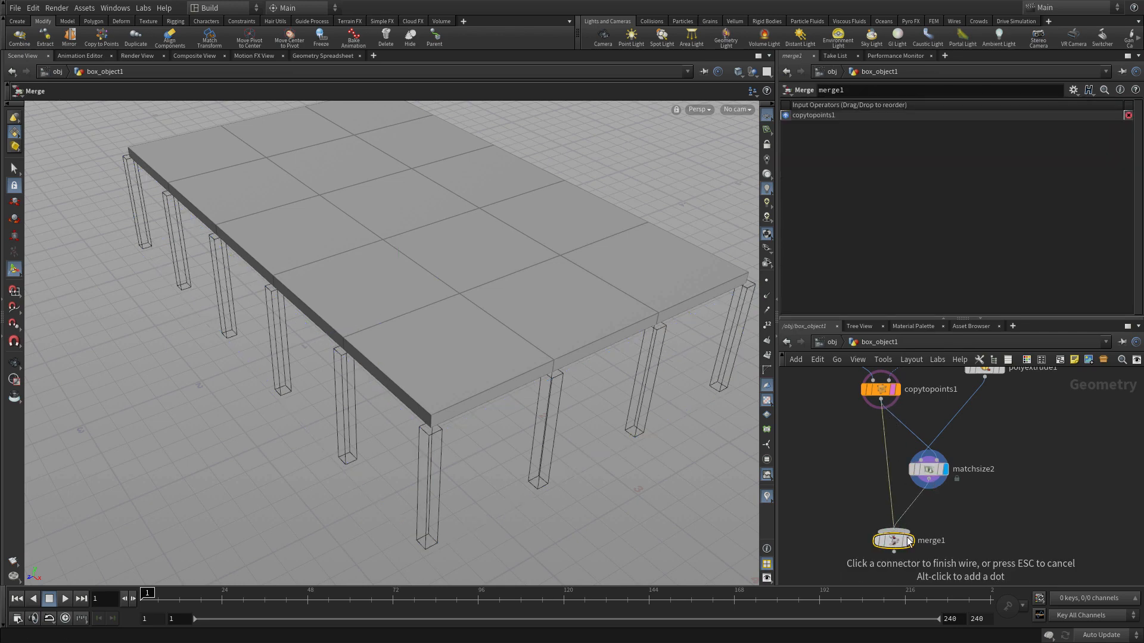
- Merge copytopoints1 and the slab, with matchsize2 Offset Y 0.1 lifting it onto the column tops
click(929, 457)
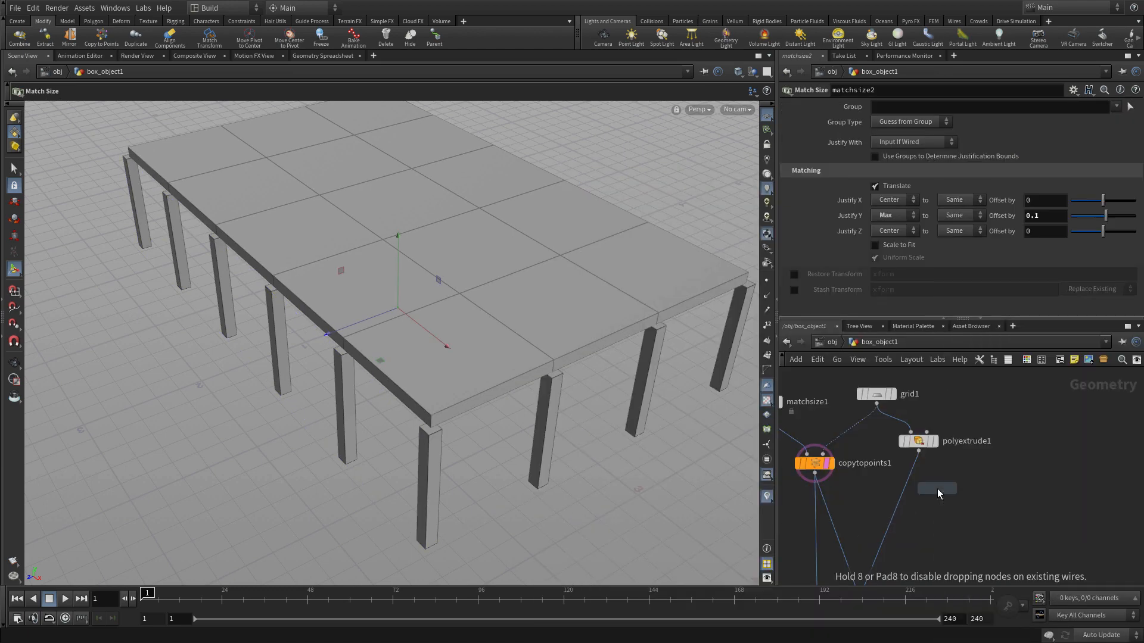
- Build an 'edges' primitive group of the slab's side faces, subtracting top and bottom by normals 0,-1,0
click(936, 489)
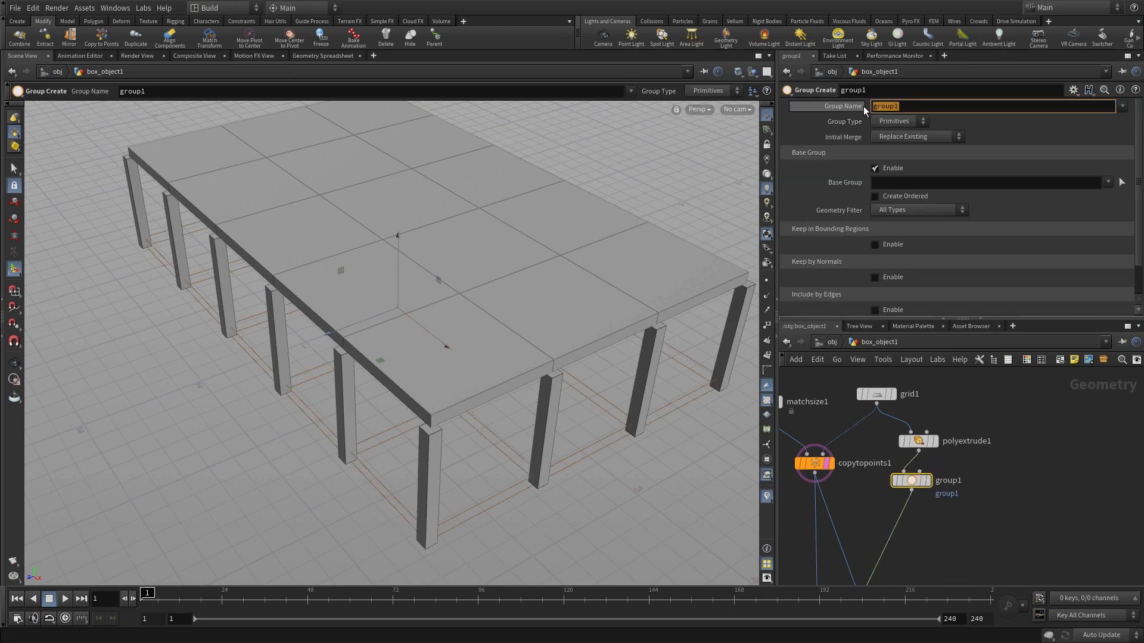
text(edges)
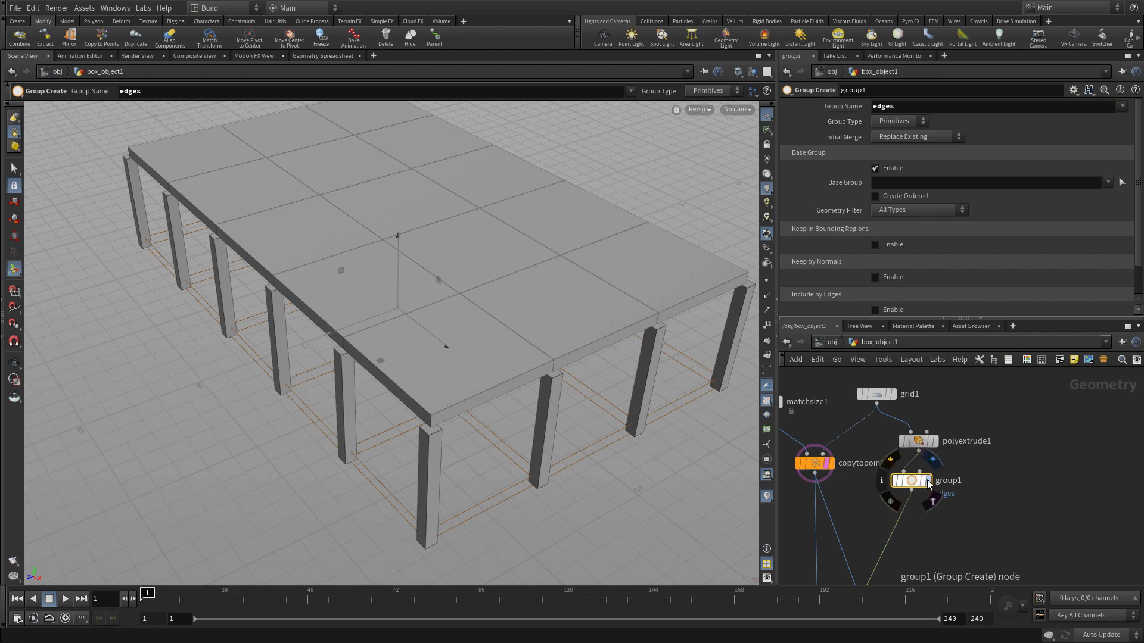
click(911, 480)
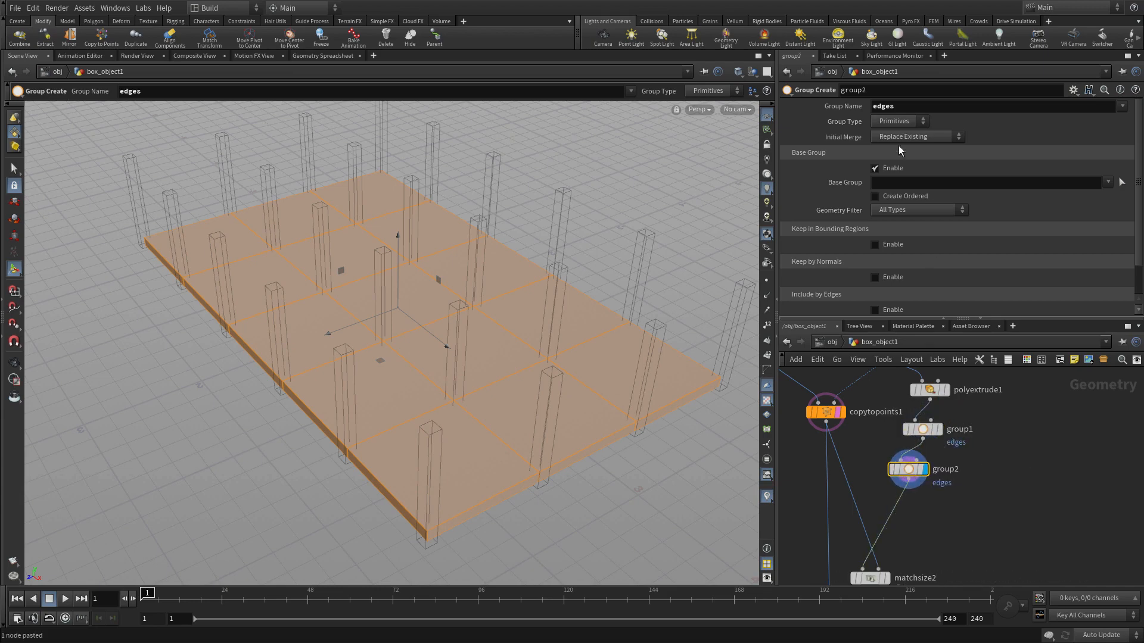
click(876, 168)
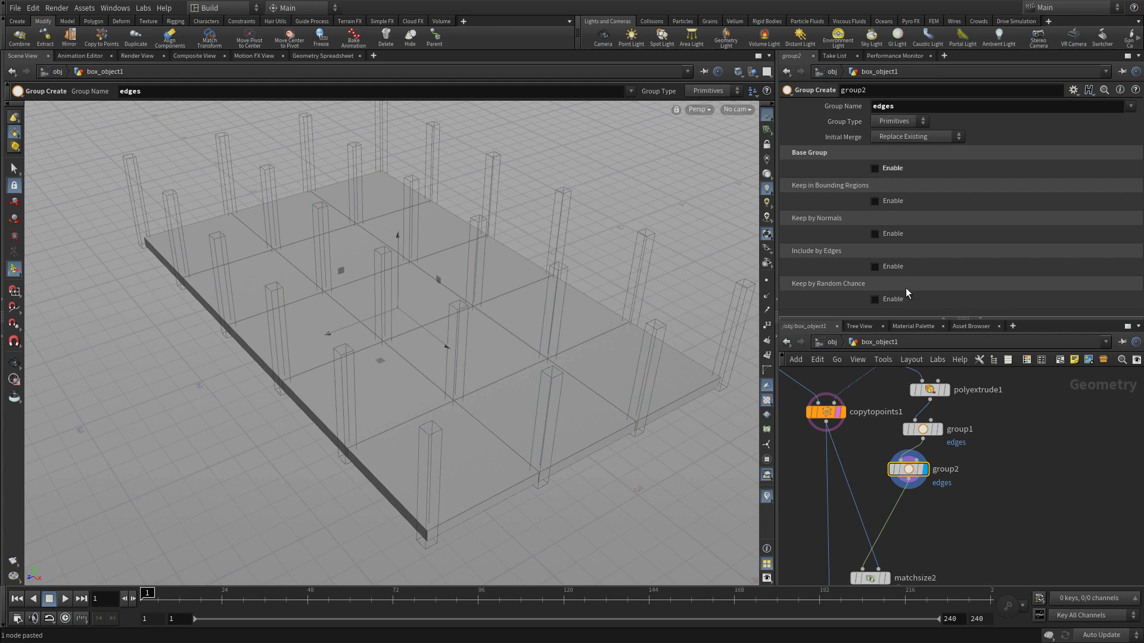
click(915, 135)
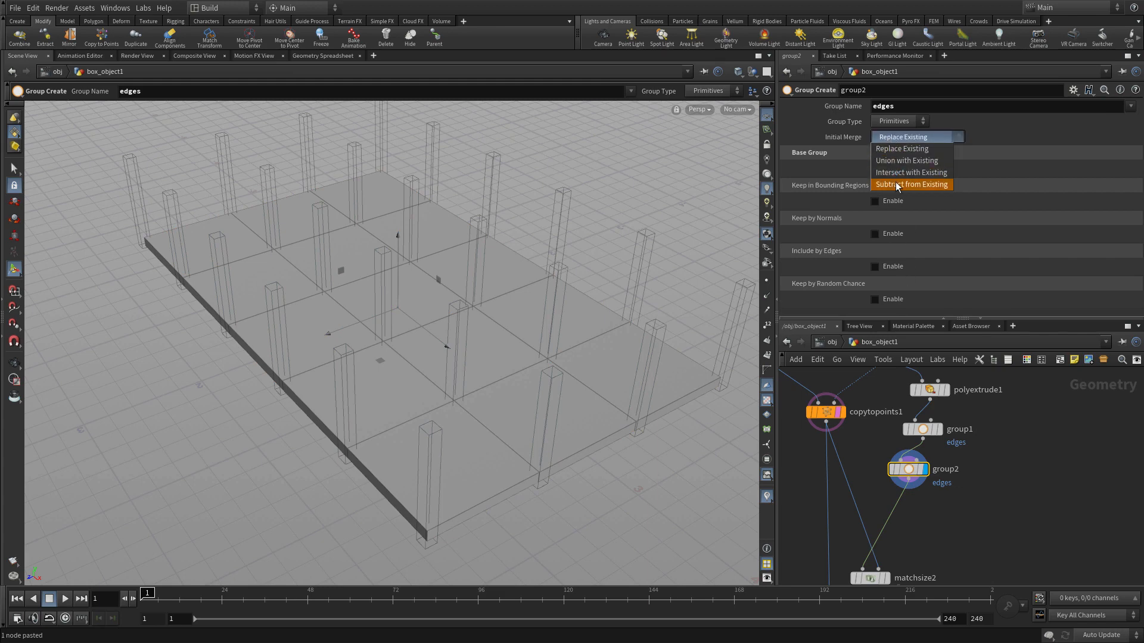
click(910, 183)
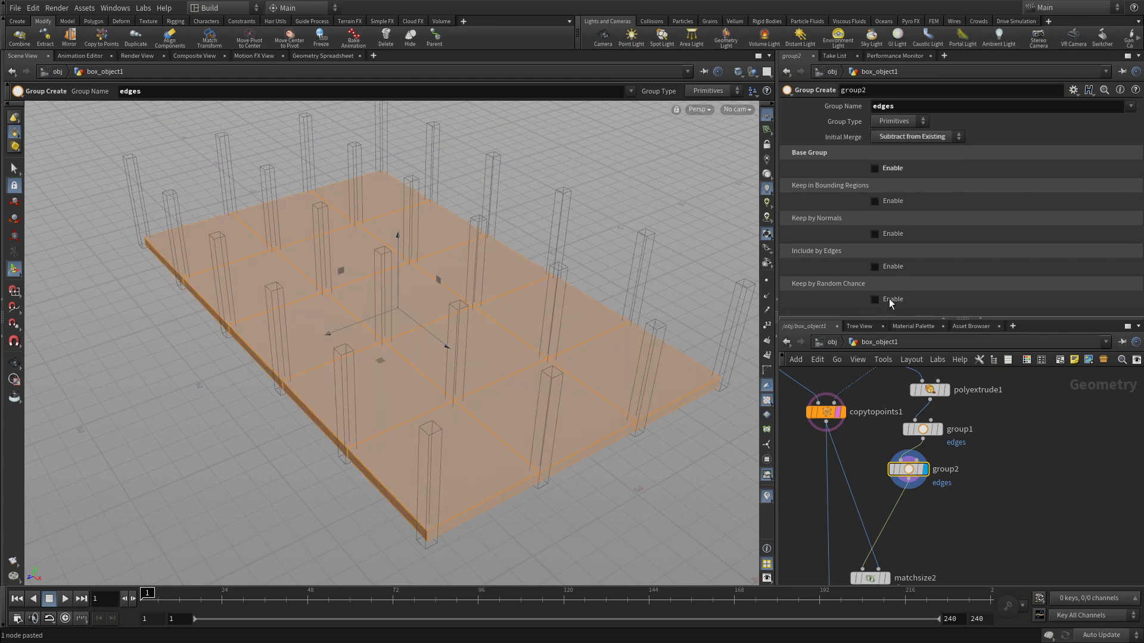
click(874, 233)
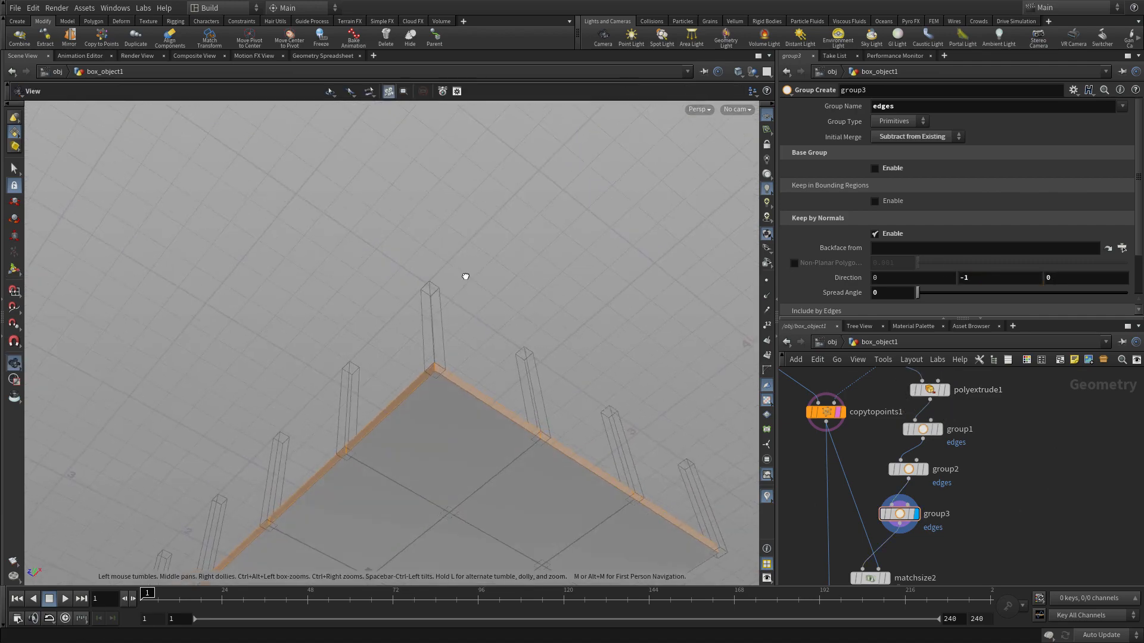
drag(466, 276, 657, 410)
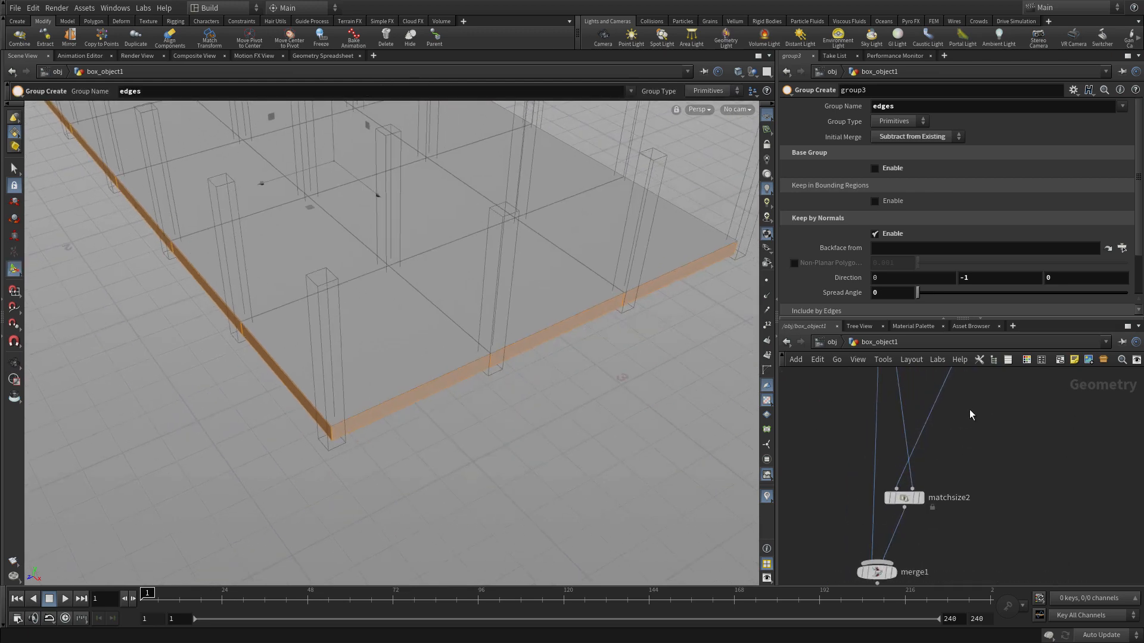
- Extrude the slab edges by 0.15 and merge copytopoints1 with matchsize2 into one storey
key(tab)
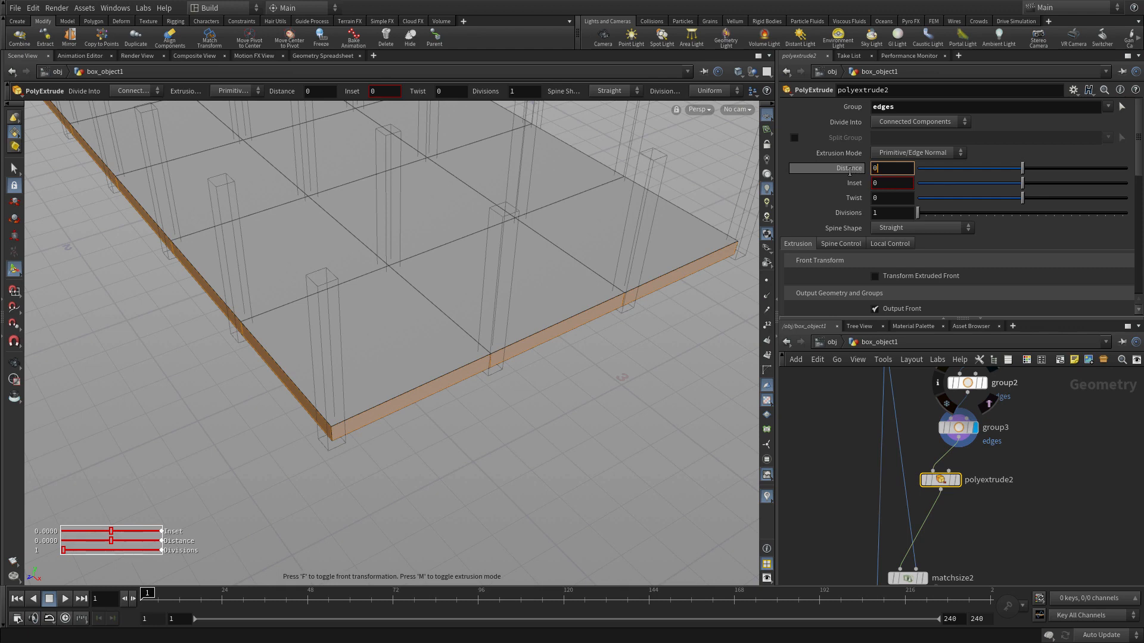
text(0.15)
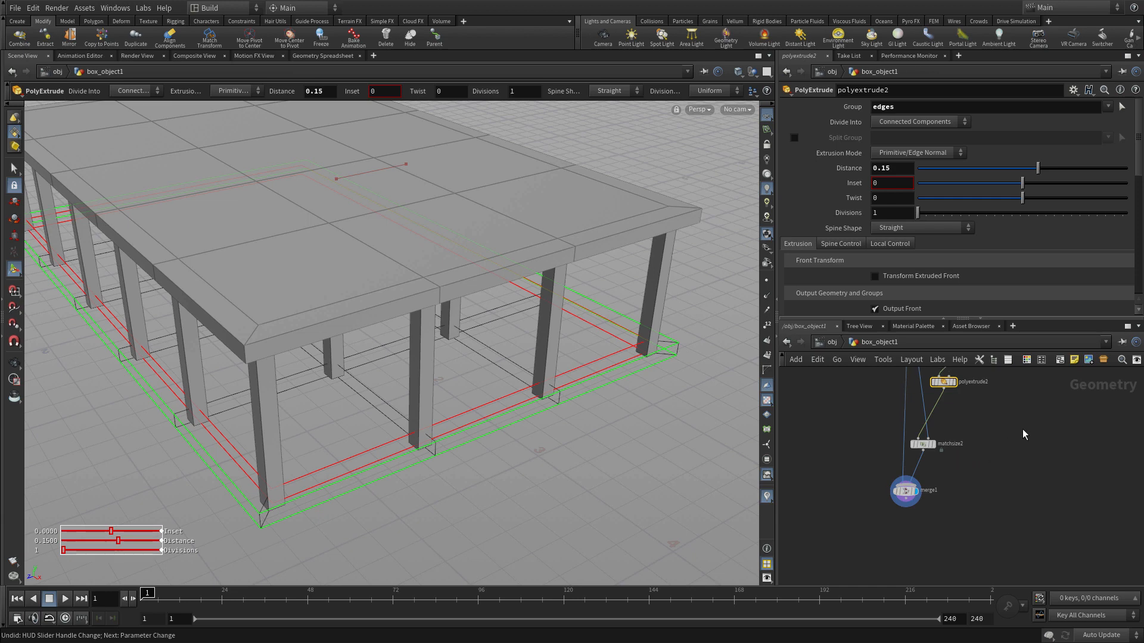
click(904, 392)
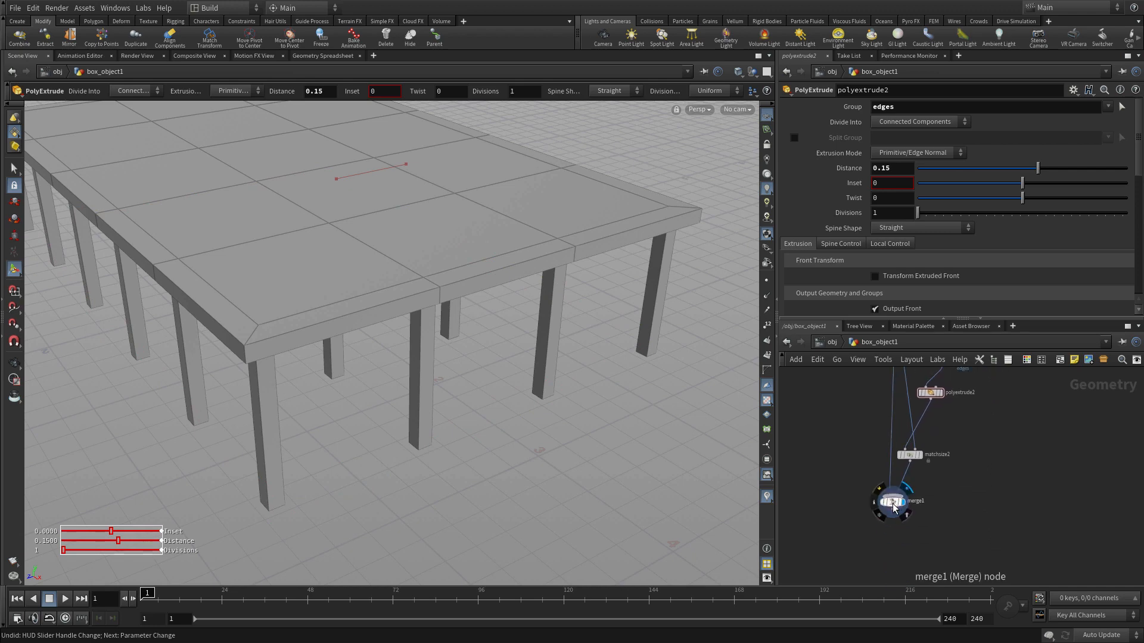
click(891, 502)
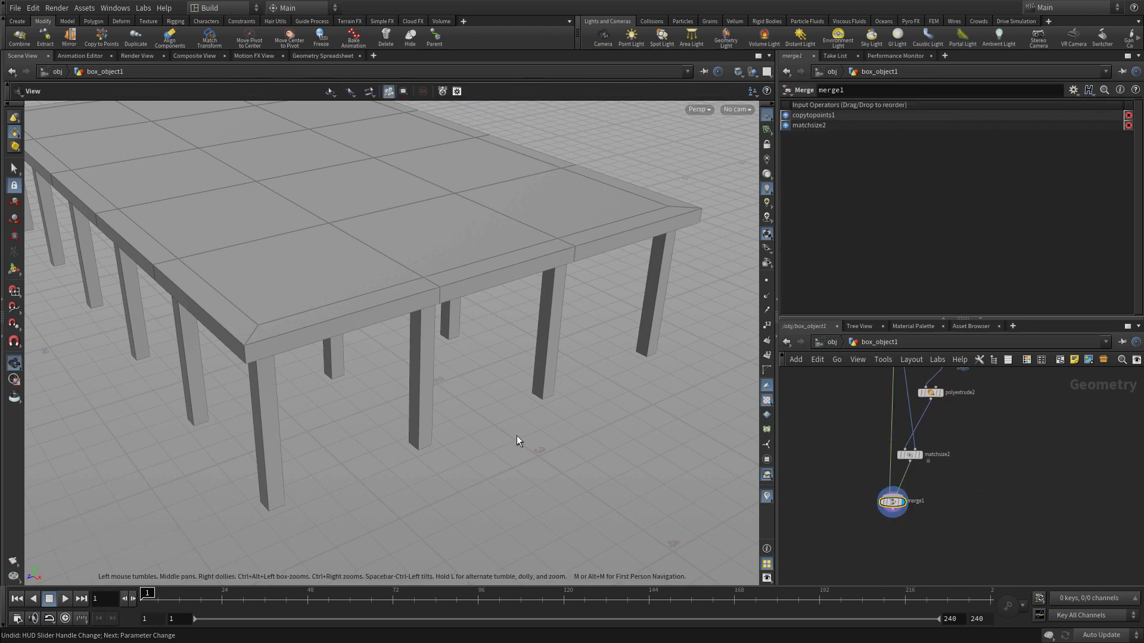
key(a)
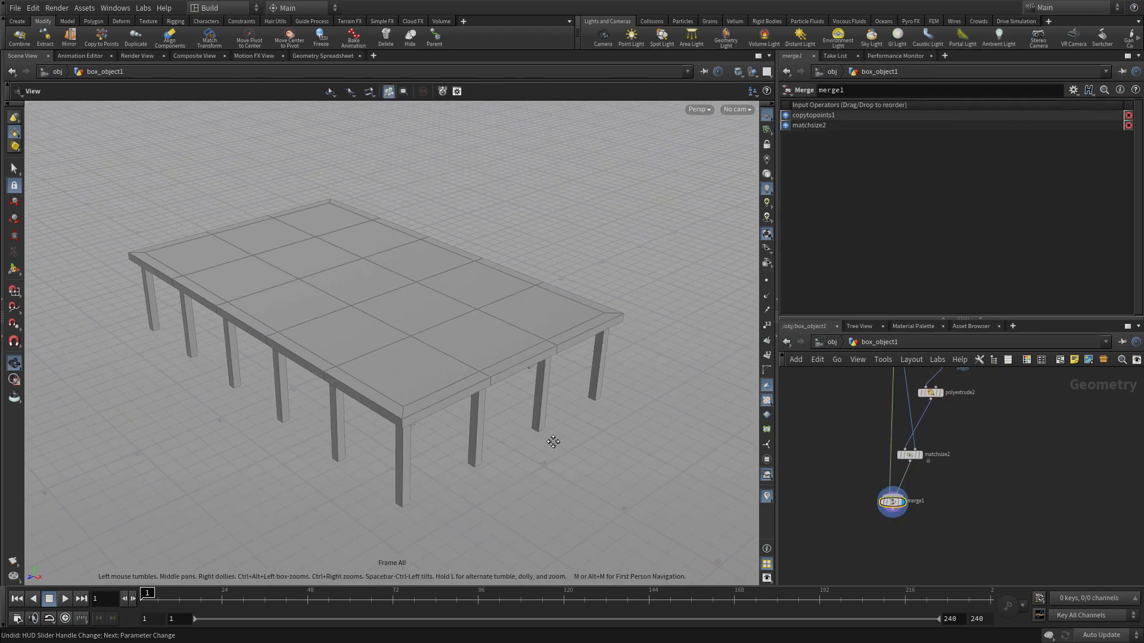
- Add a Copy and Transform with 2 copies and raise the second storey about 1.43 in Y
key(Tab)
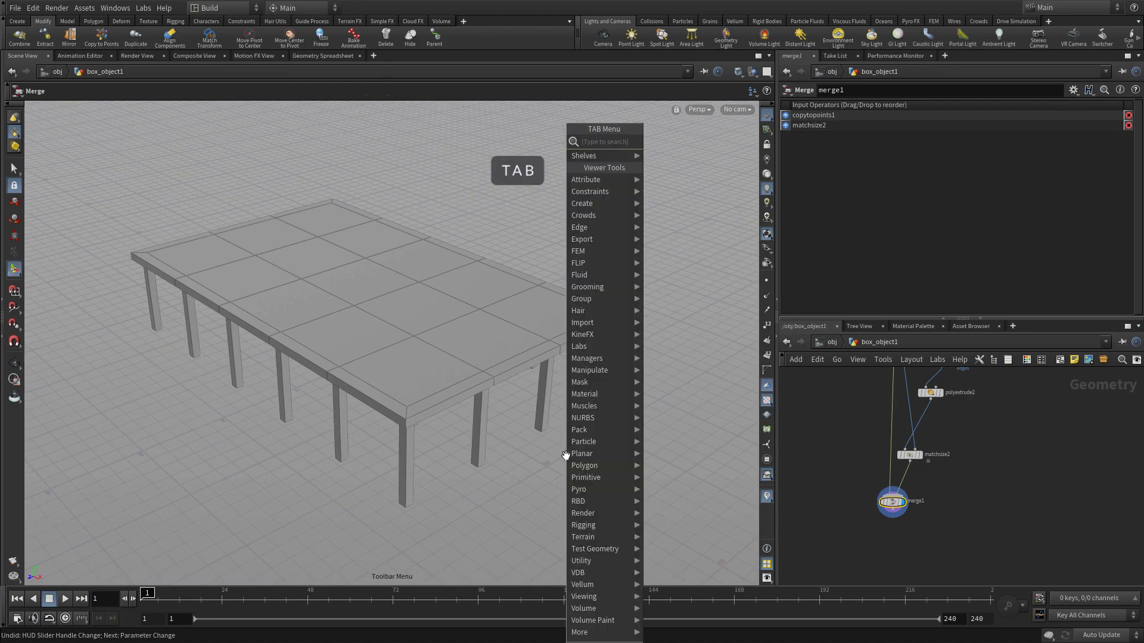
text(copy)
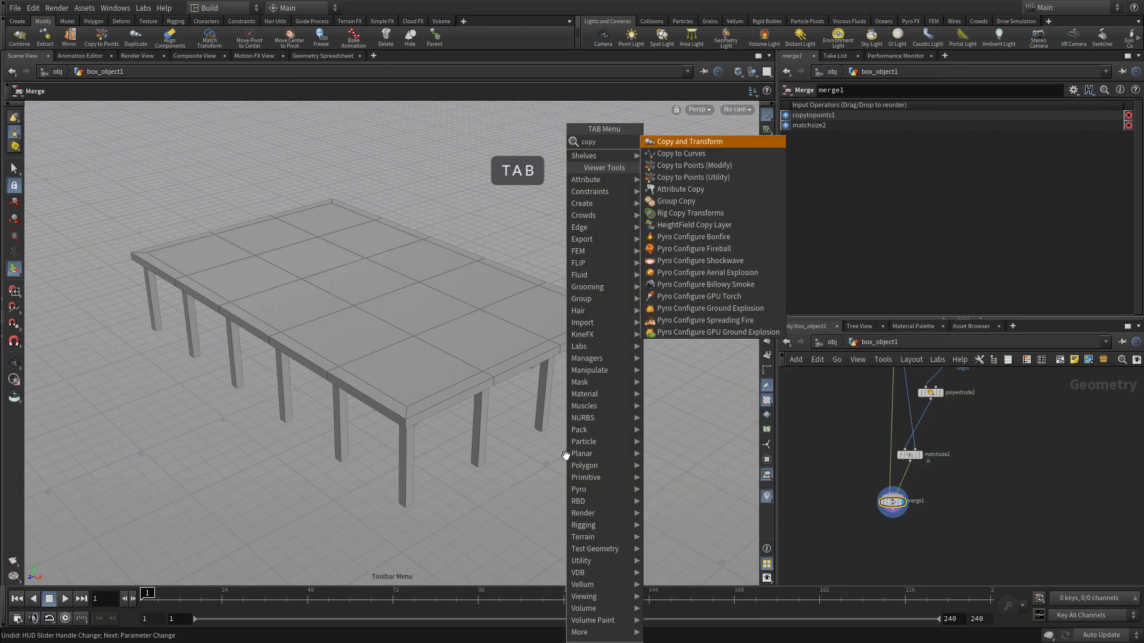
click(688, 141)
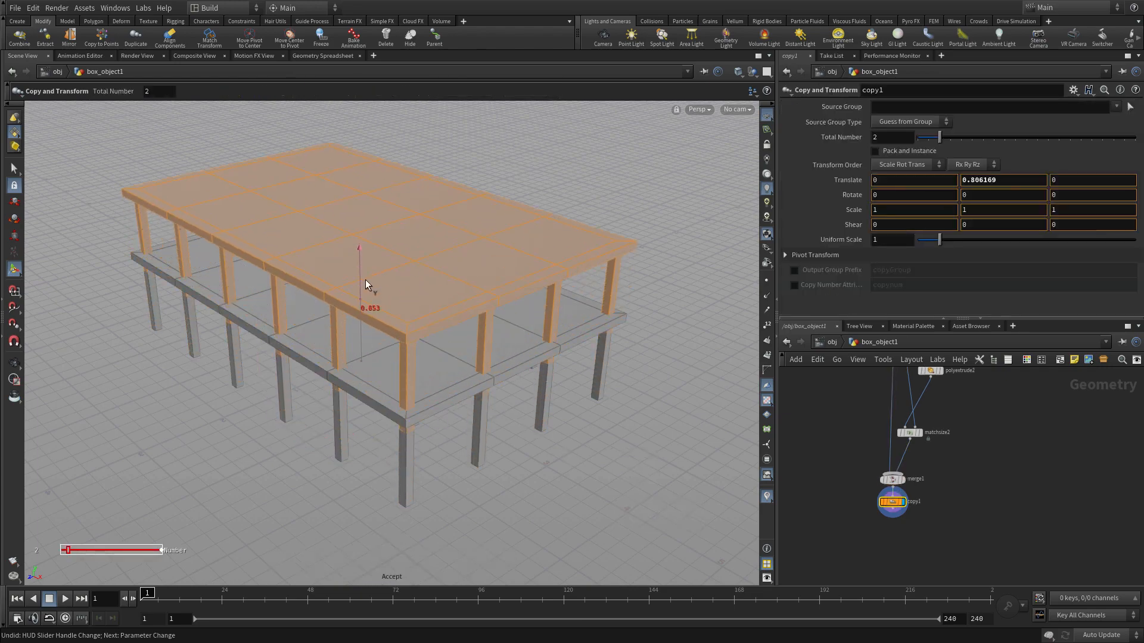
drag(357, 262, 371, 307)
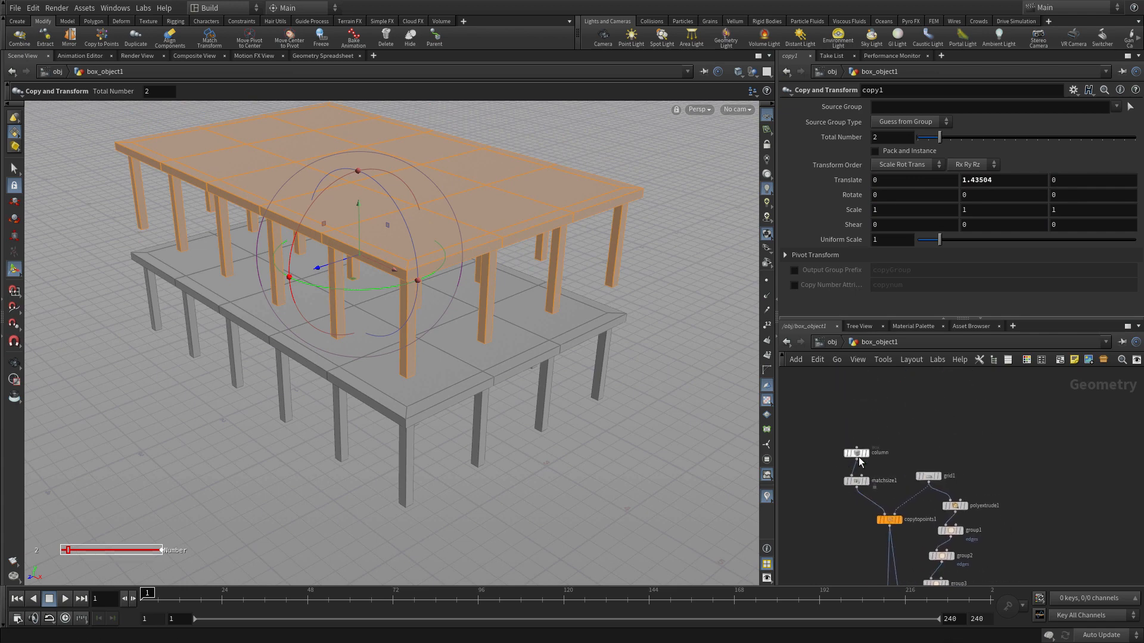
- Link Translate Y to the column's Size Y plus 0.1 and set Total Number to 4 storeys
click(855, 453)
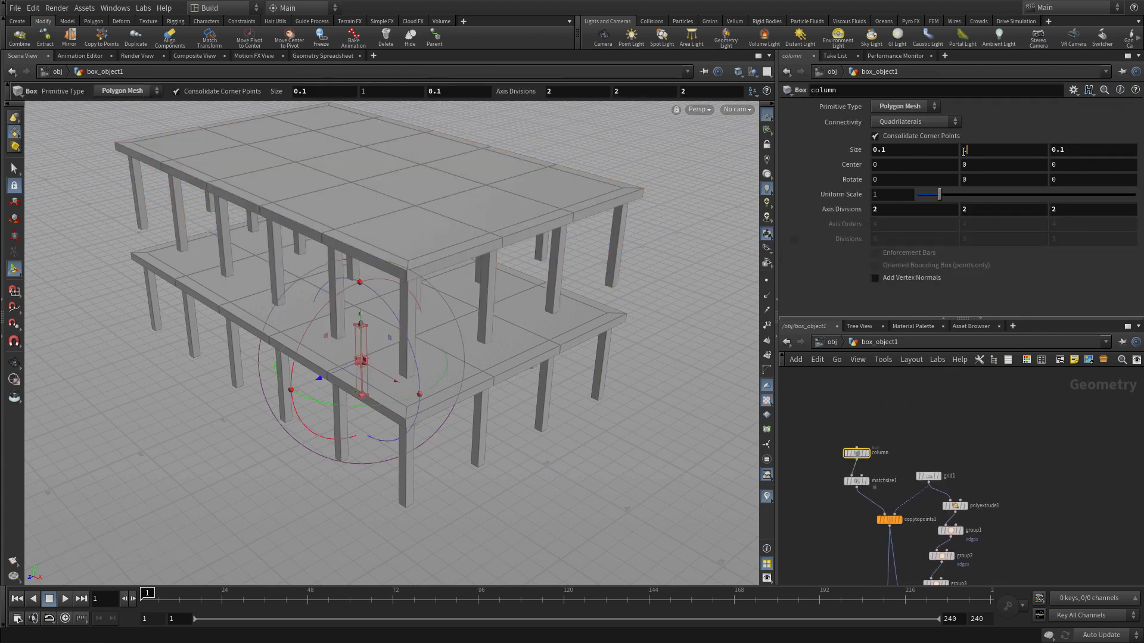
click(1003, 150)
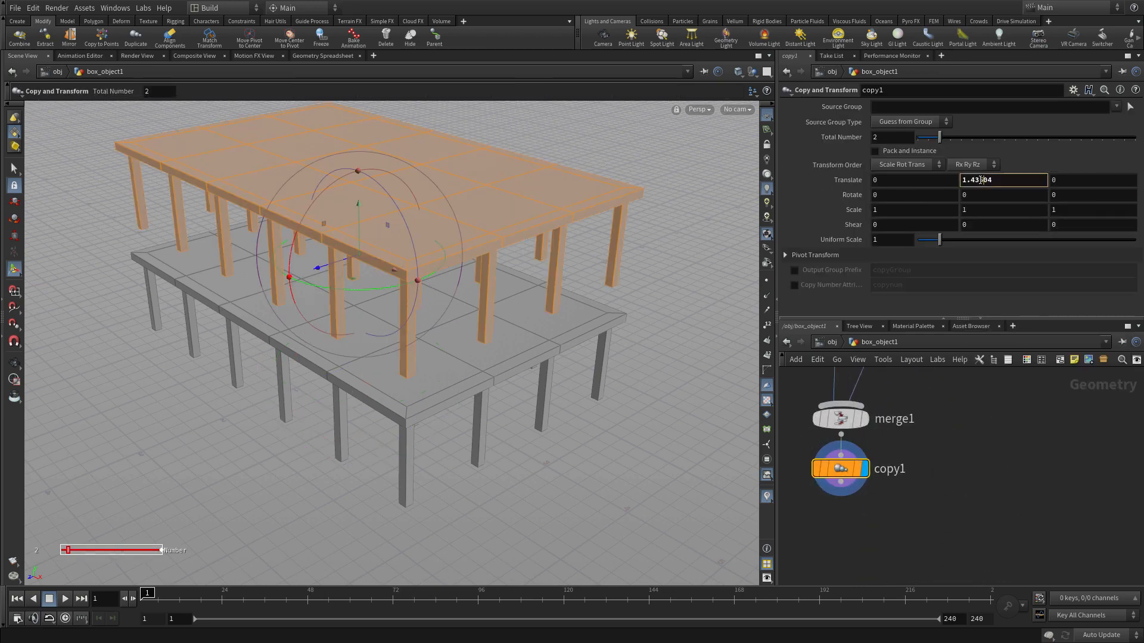
right_click(1003, 180)
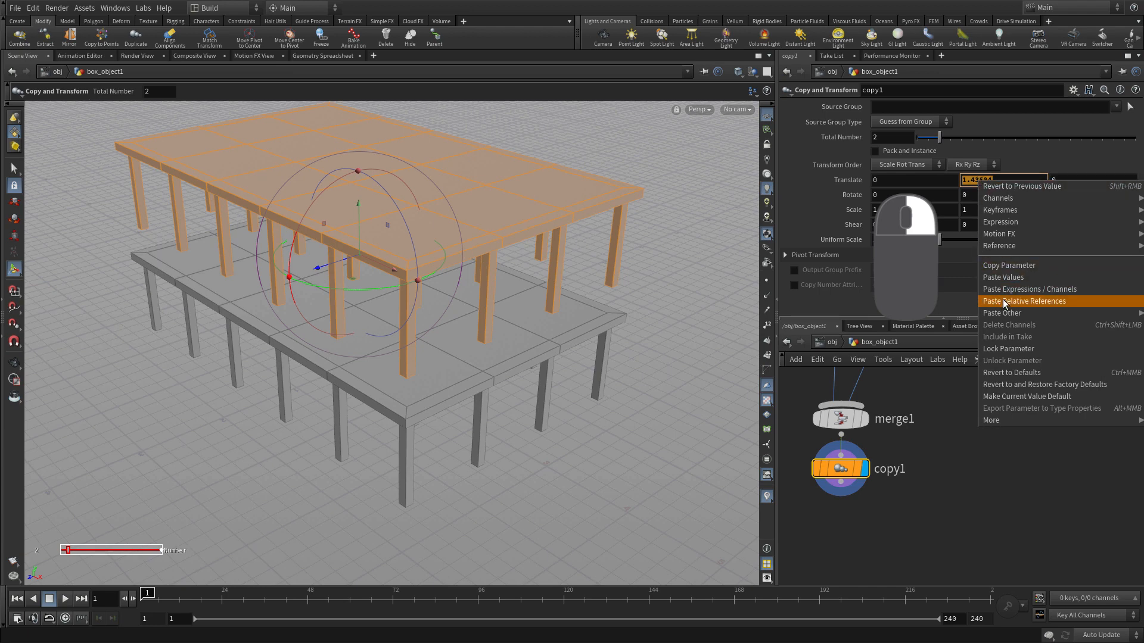
click(1025, 301)
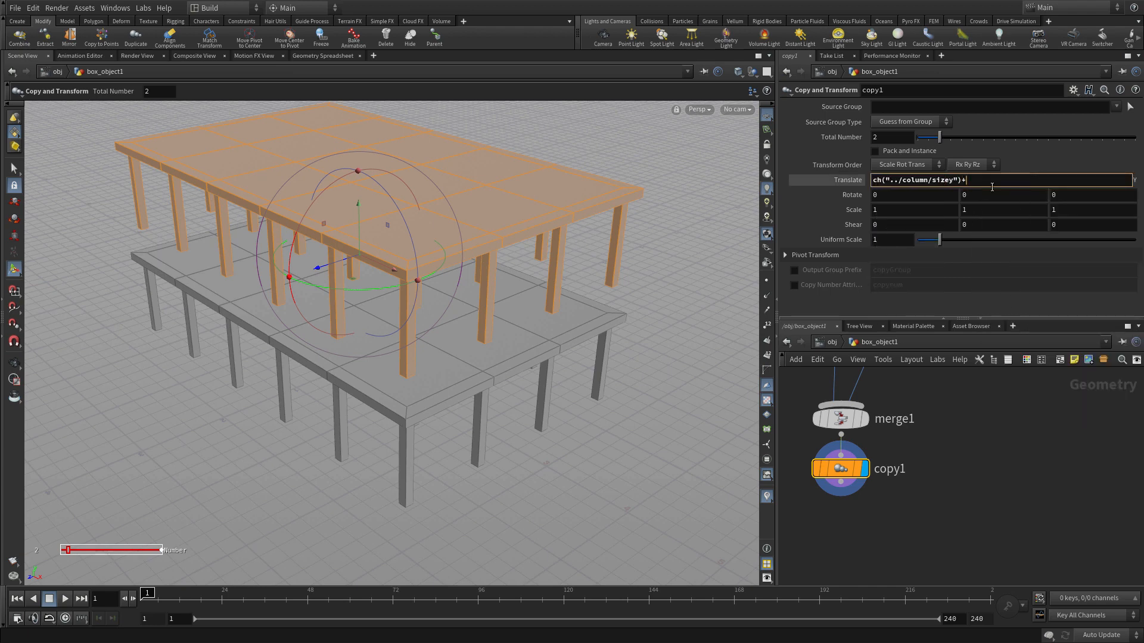
text(0.1)
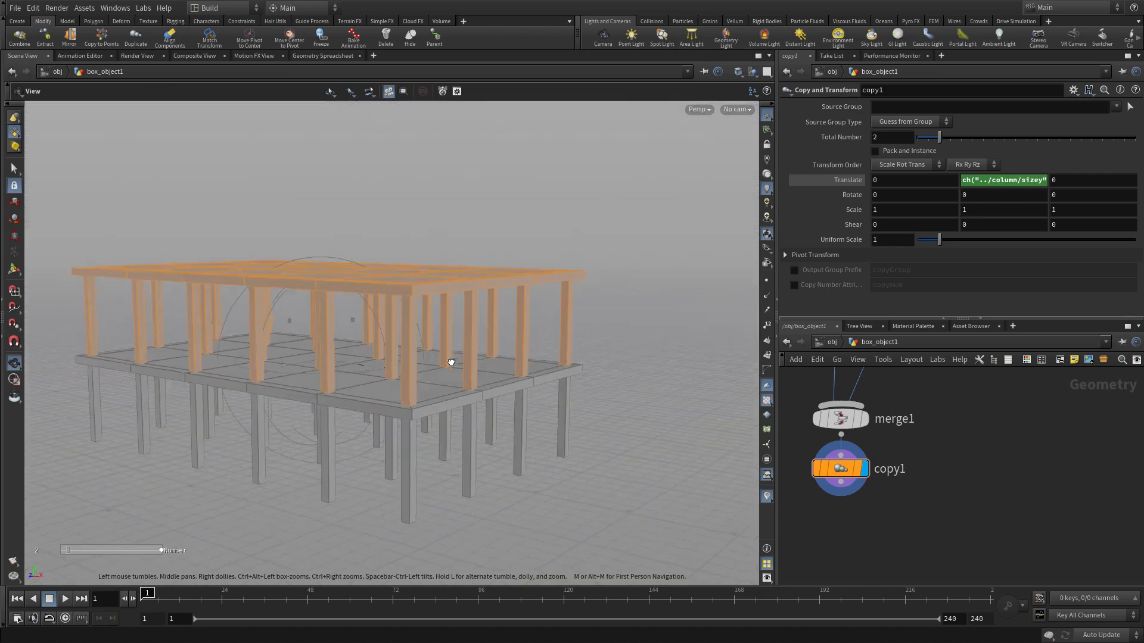
drag(450, 362, 492, 375)
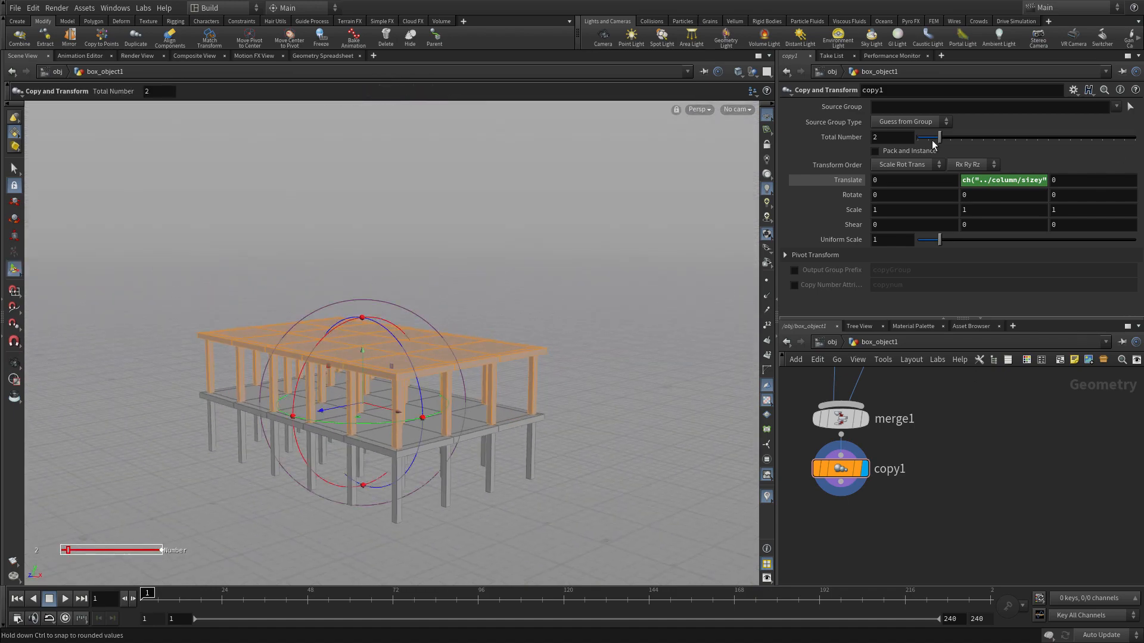
drag(938, 137, 959, 137)
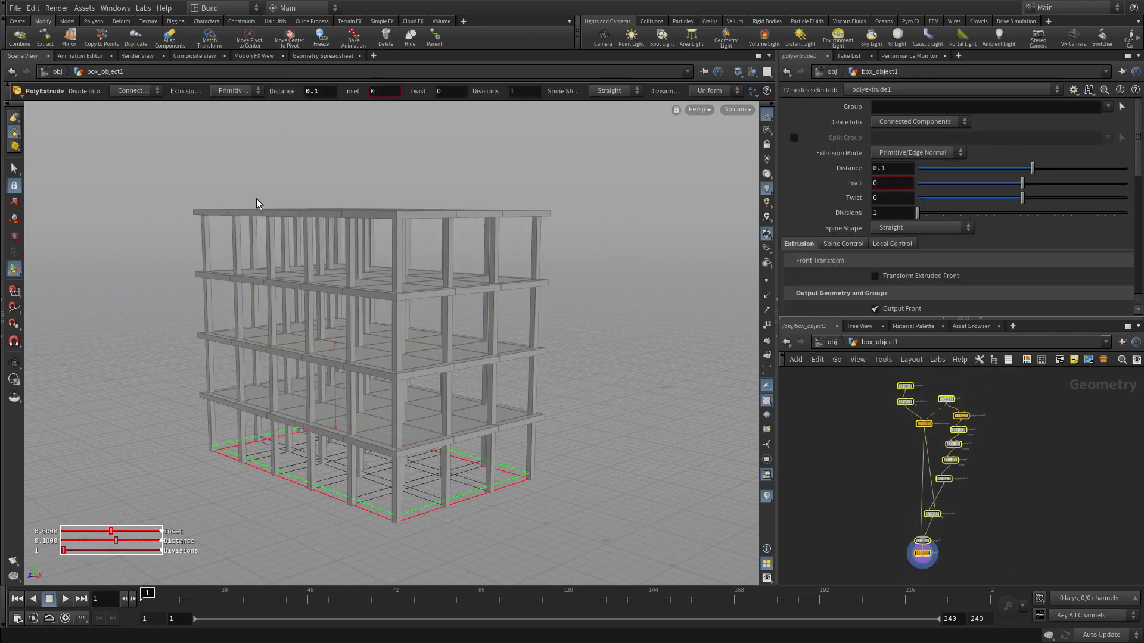
- Create a digital asset named building saved to $HIP/hda/building.hda and accept its type properties
click(84, 8)
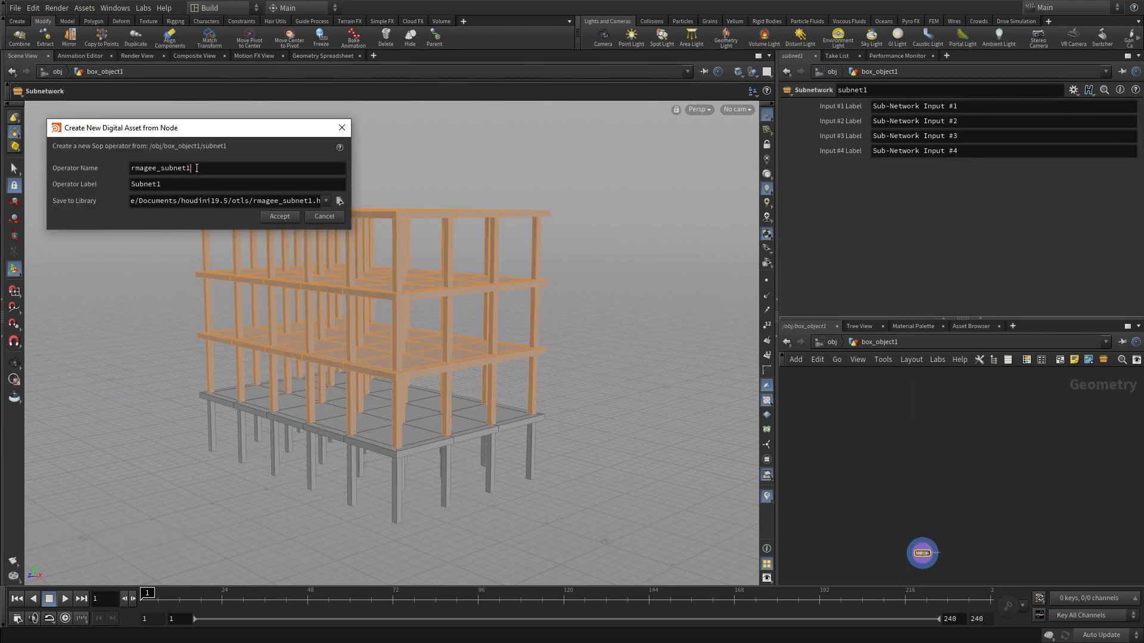
text(building.hda)
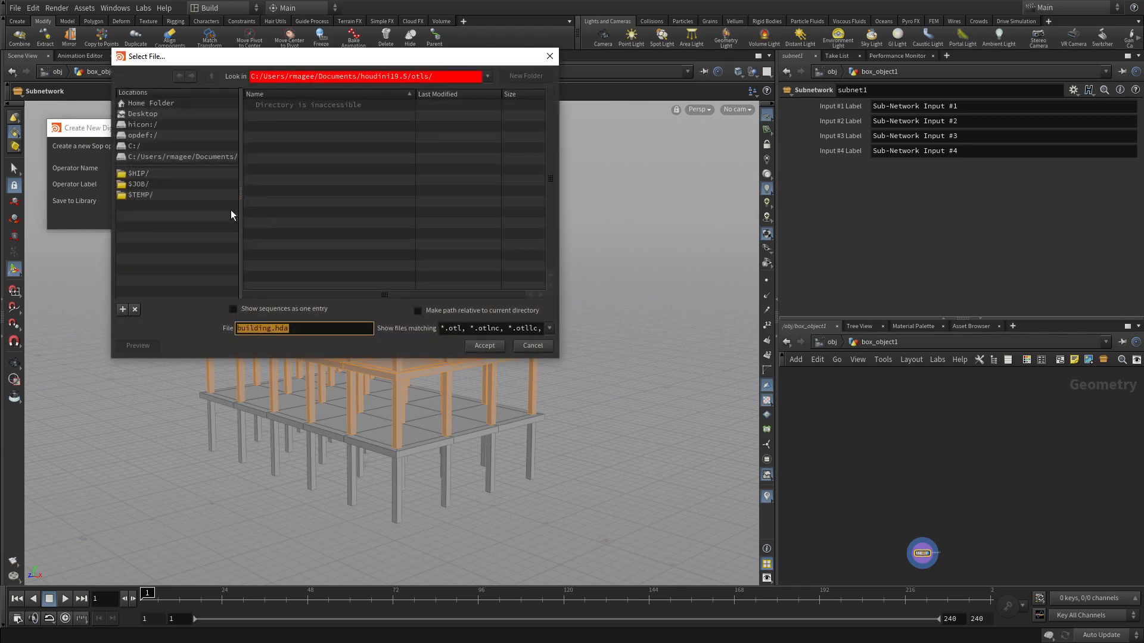
click(137, 173)
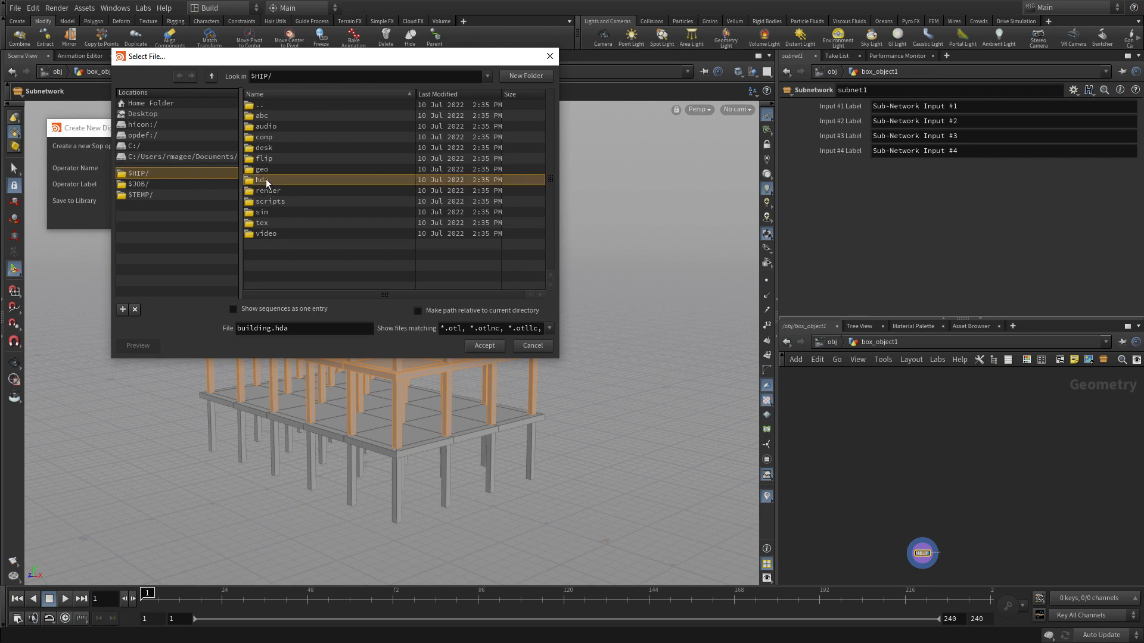
double_click(262, 180)
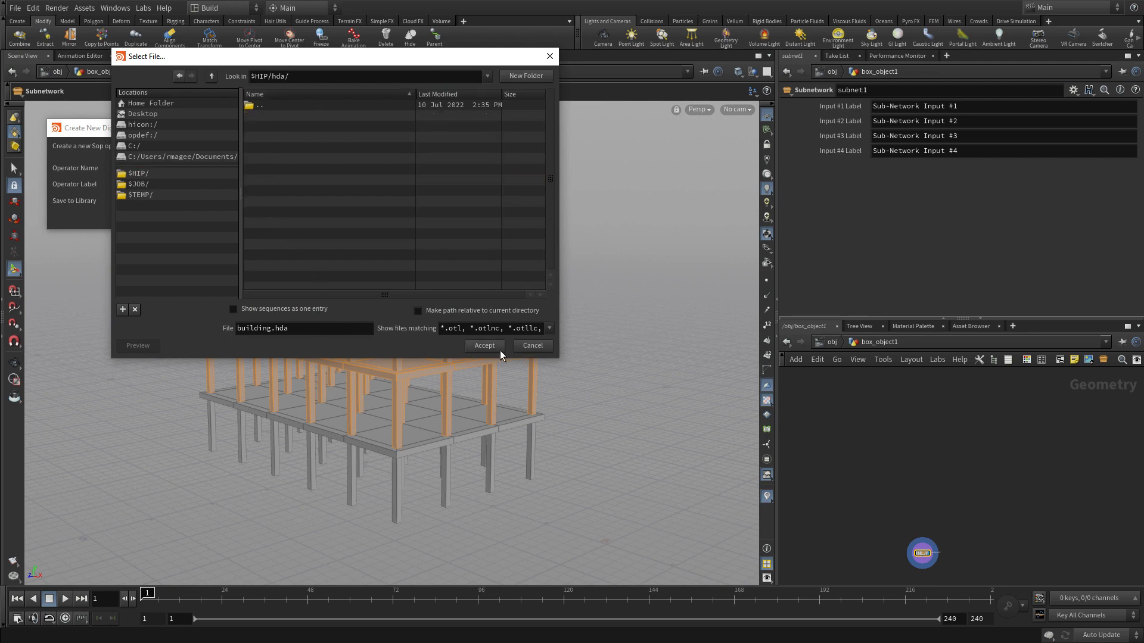
click(484, 345)
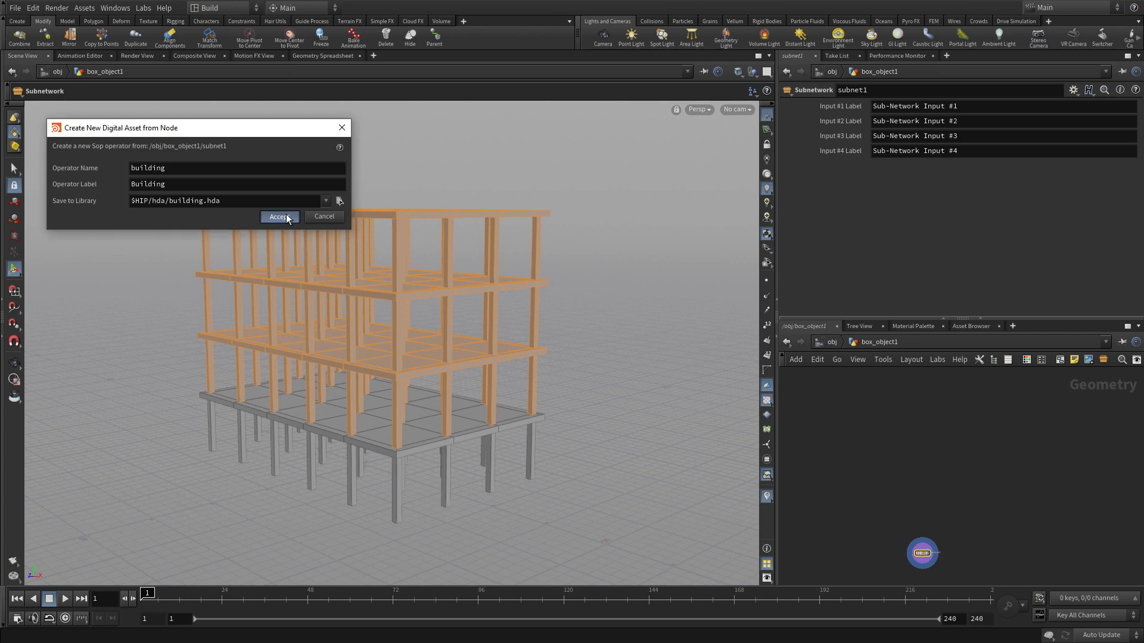
click(279, 217)
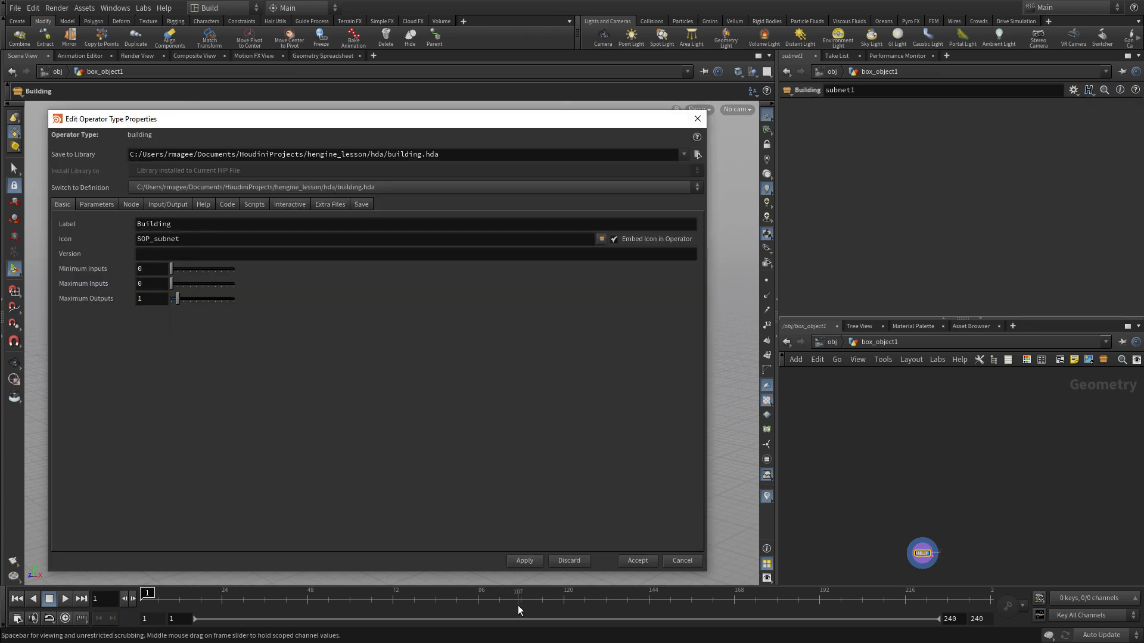
click(636, 560)
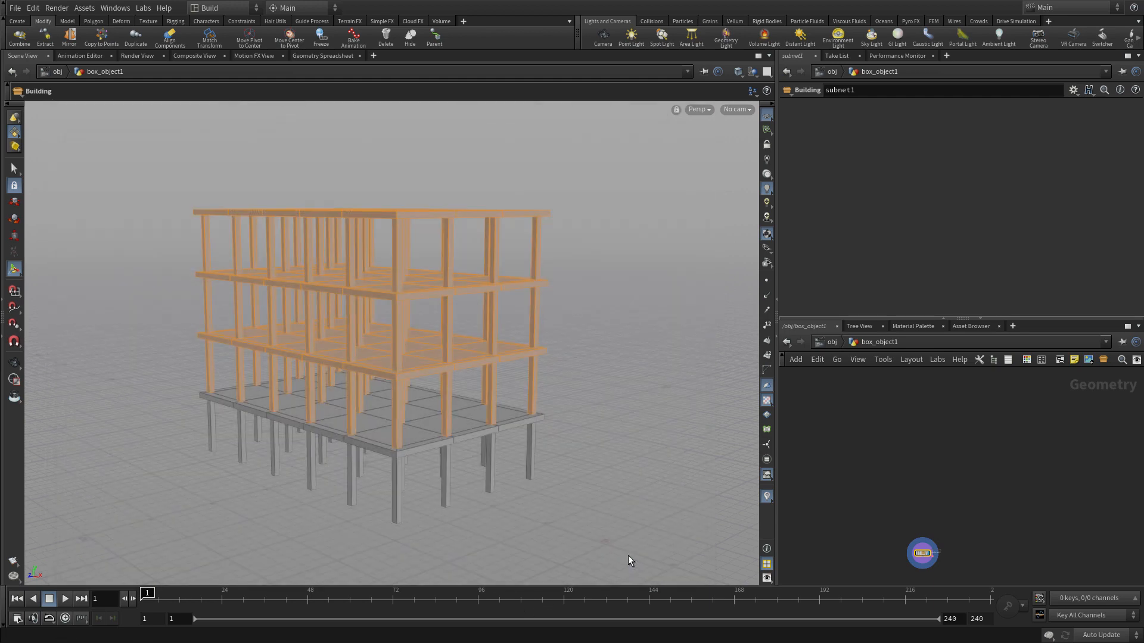